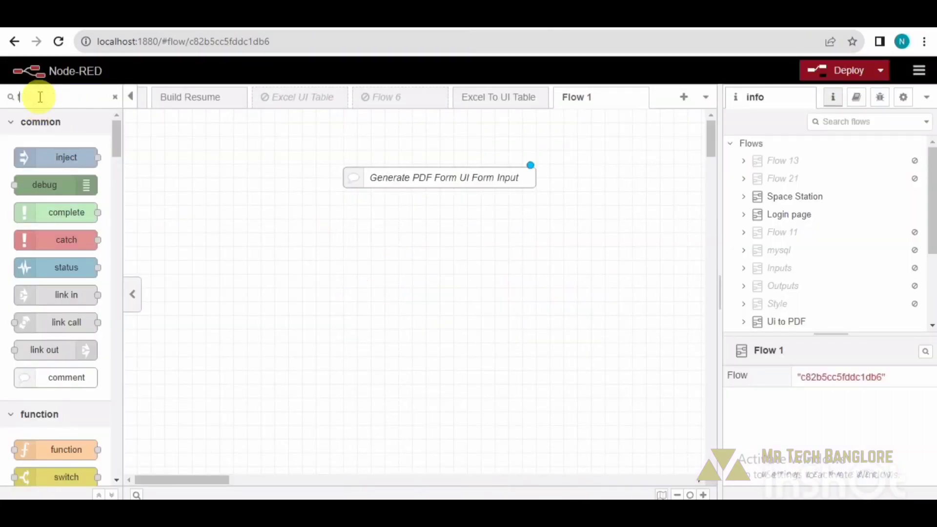
Drop a dashboard form node under the 'Generate PDF Form UI Form Input' comment
type("fo")
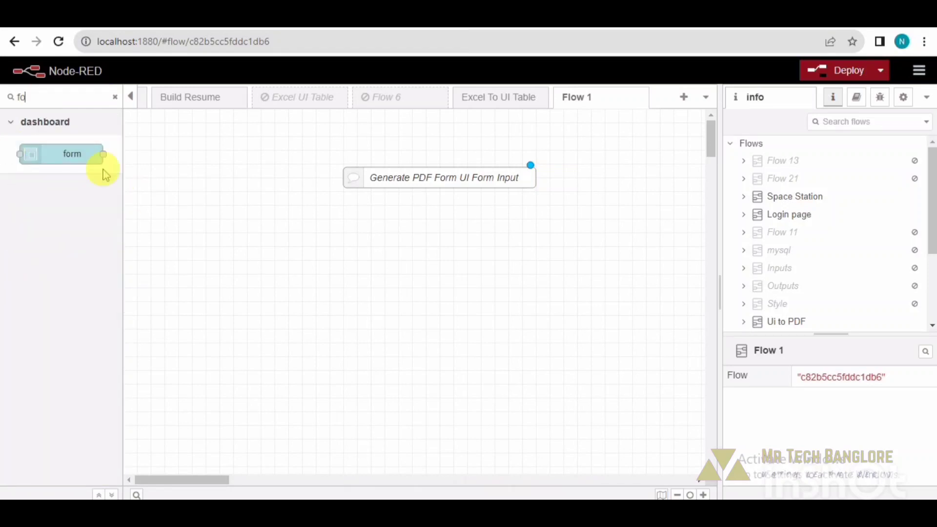
left_click_drag(71, 154, 269, 273)
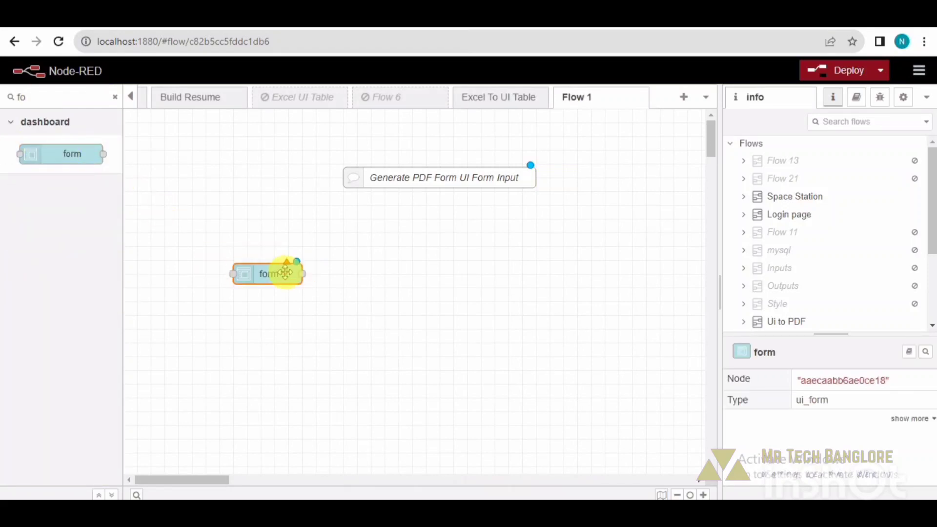
Put the form in the [Resume] Default group with Name, Email, Contact No, Skills, Qualification fields
double_click(267, 273)
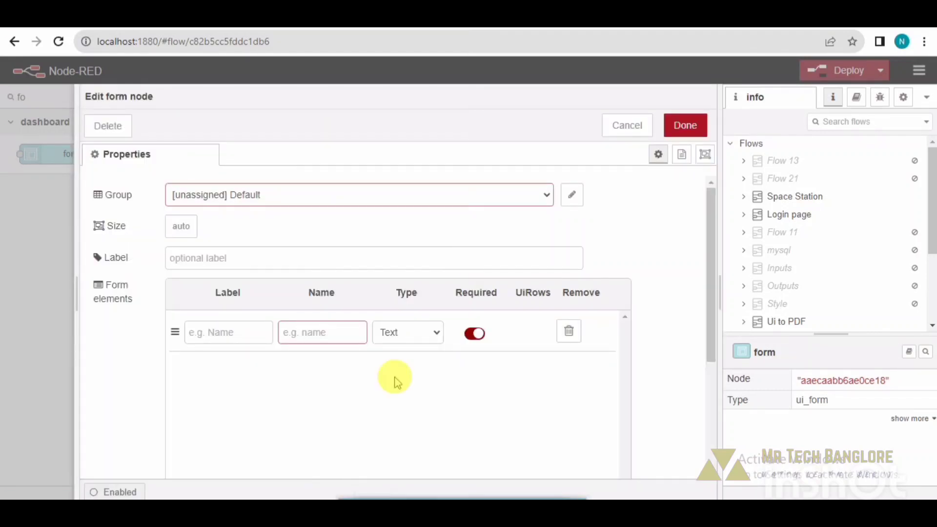
left_click(358, 194)
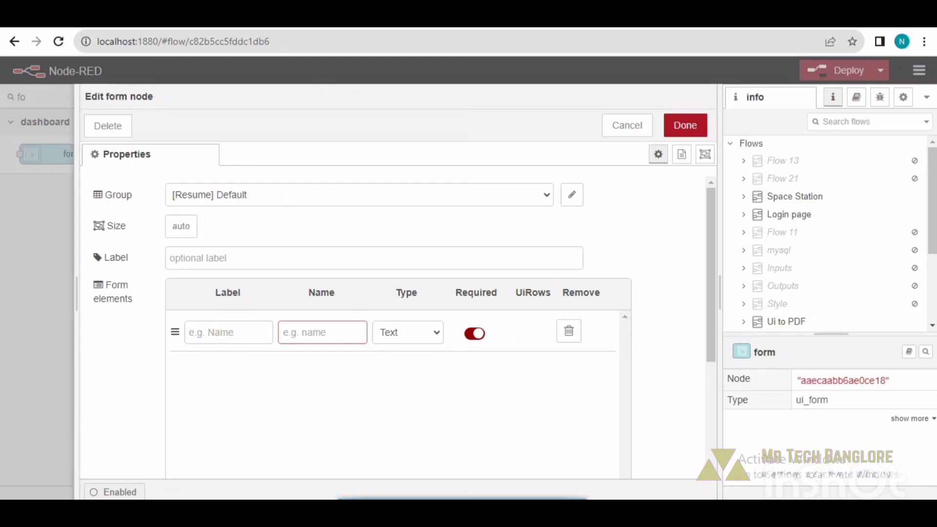
type("name")
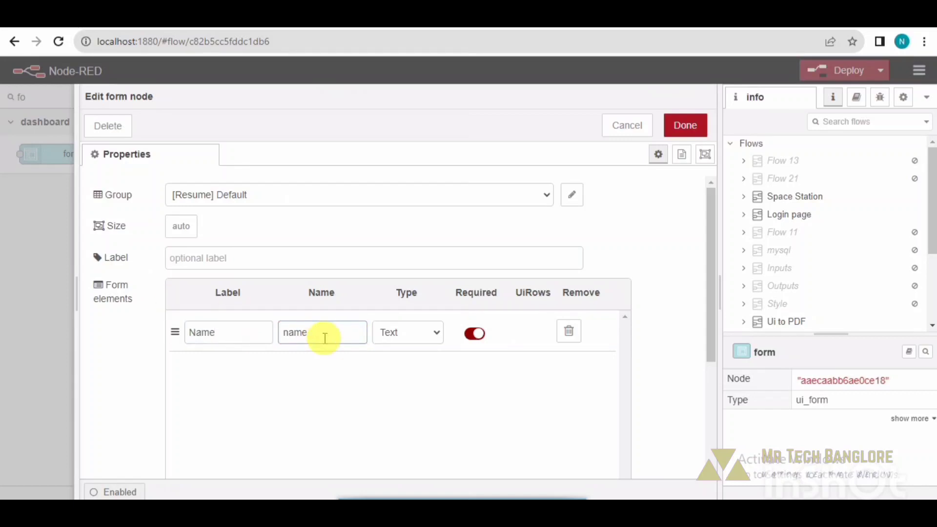
left_click(184, 370)
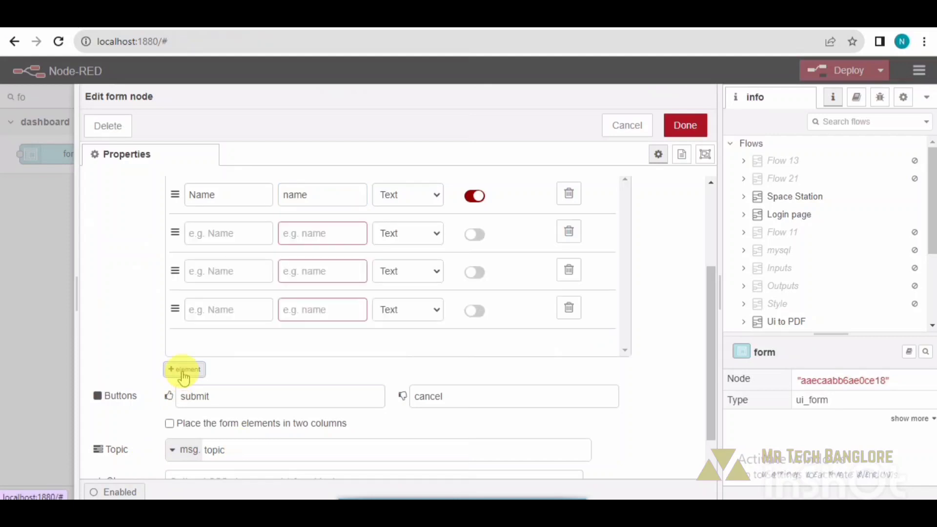
left_click(184, 369)
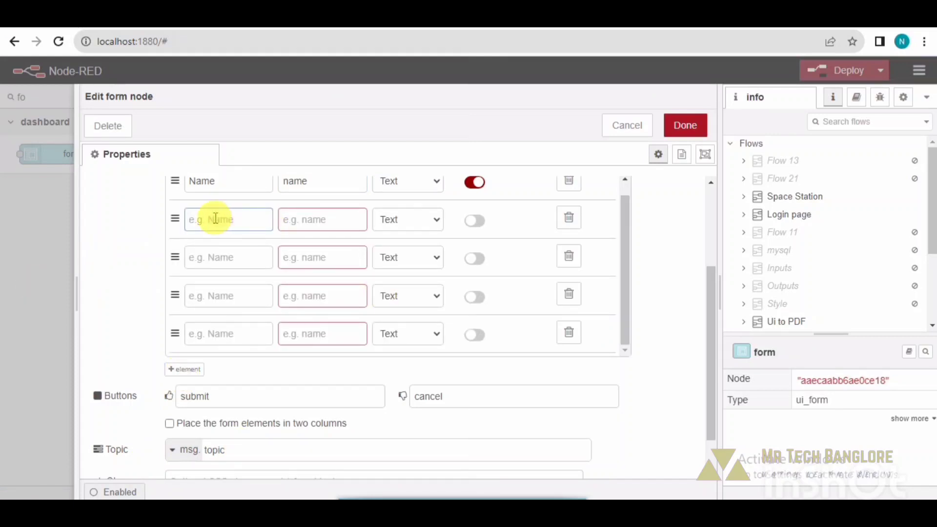
type("Email")
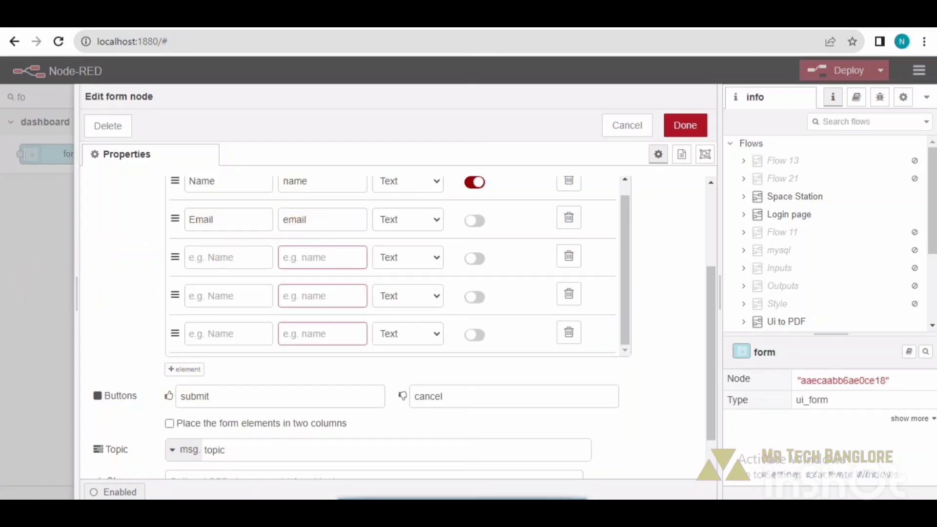
type("Contact No")
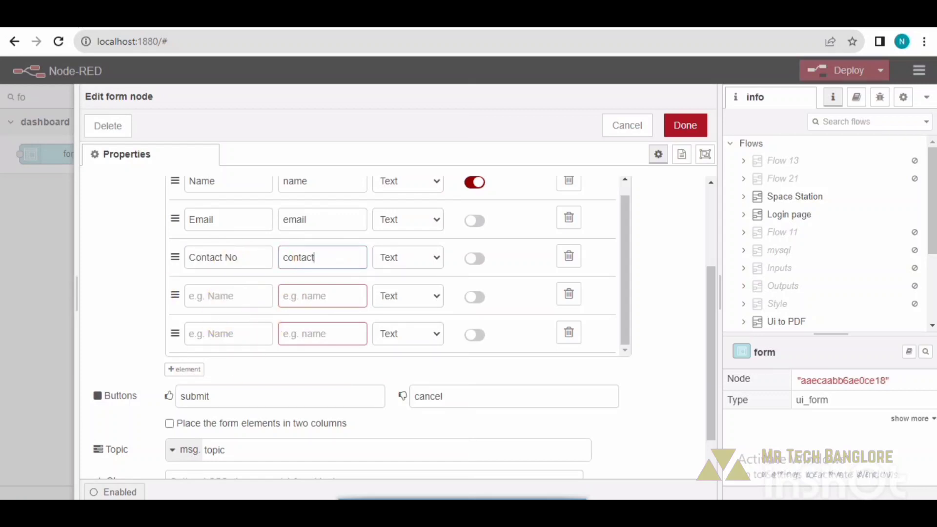
type("Skills")
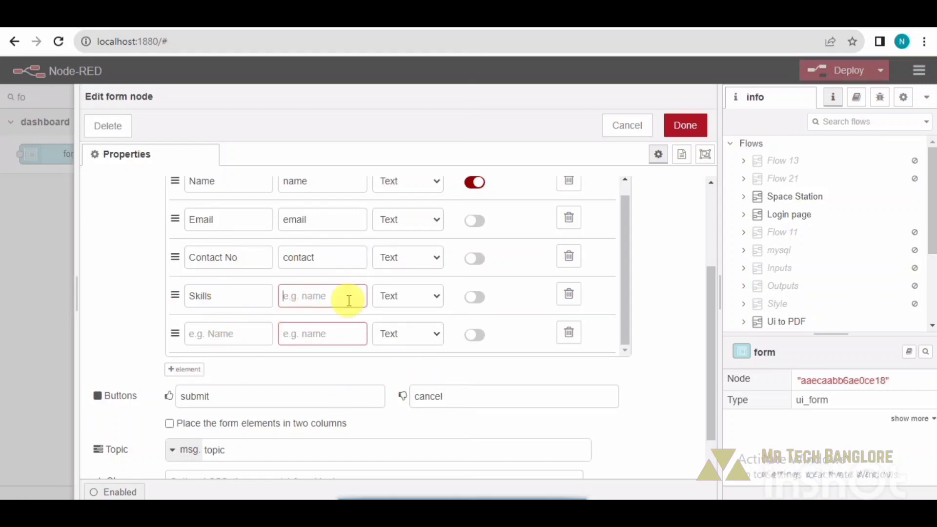
type("skills")
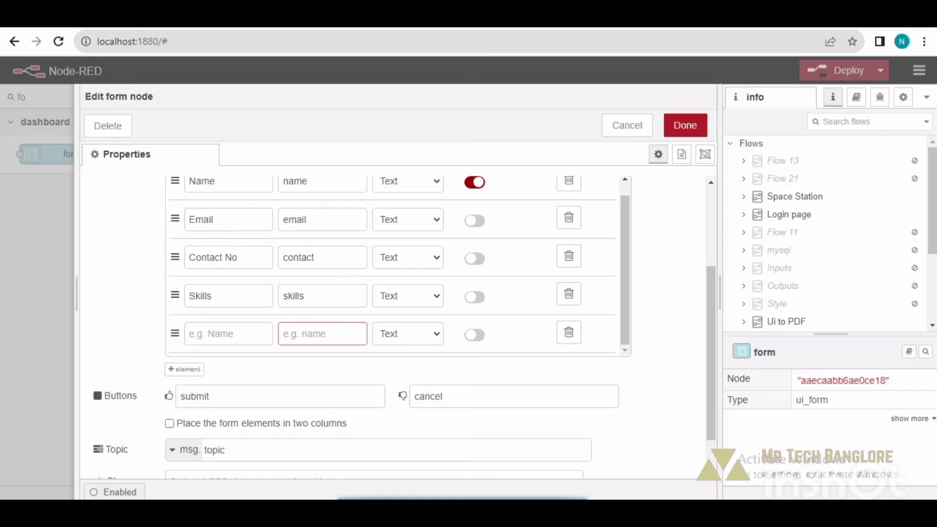
type("Qualification")
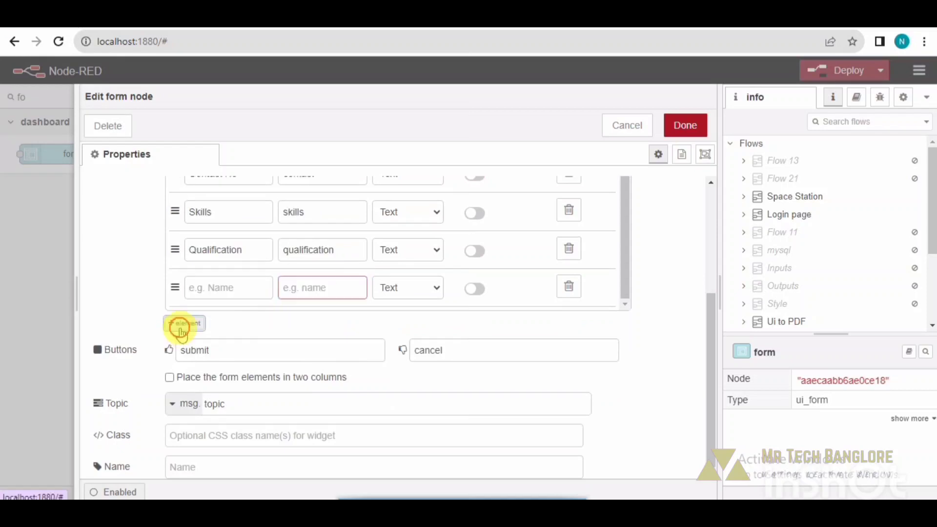
Add Company, Role, Responsibilities, Technologies, Duration and Project fields with matching names
left_click(184, 323)
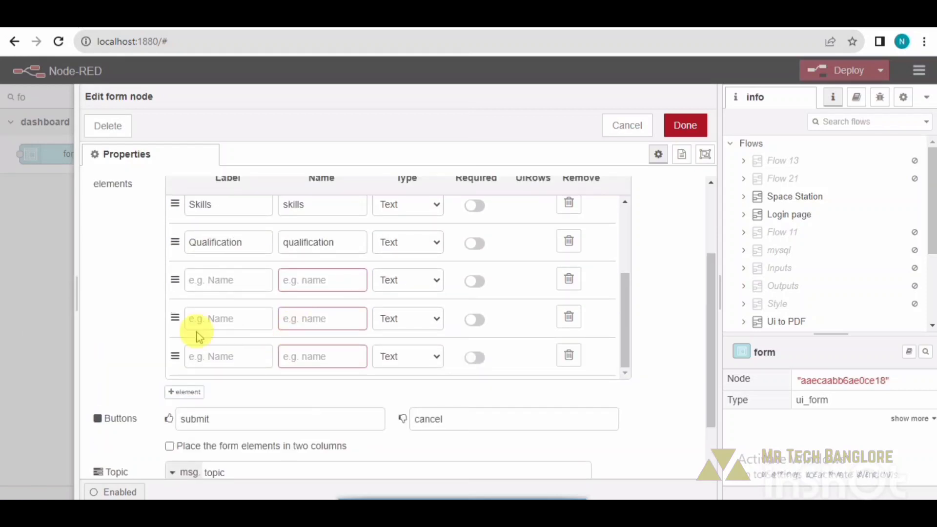
type("company")
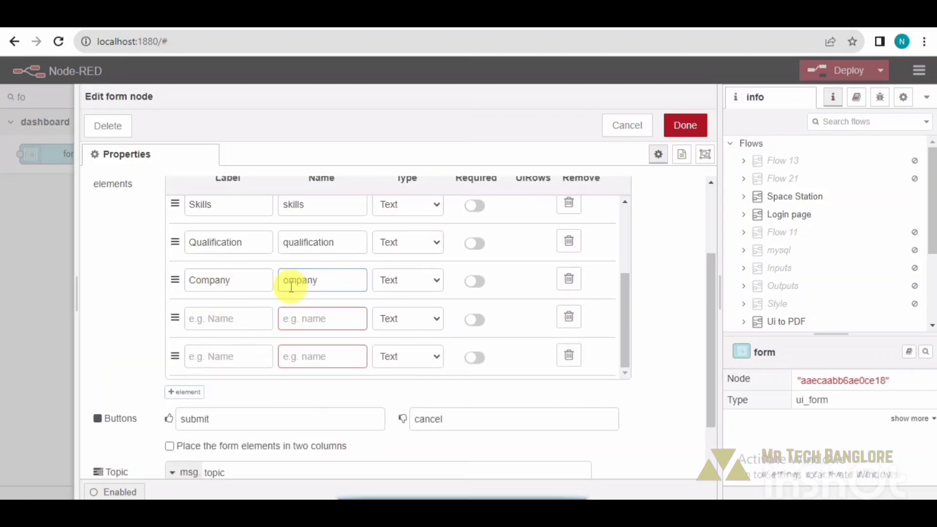
type("Role")
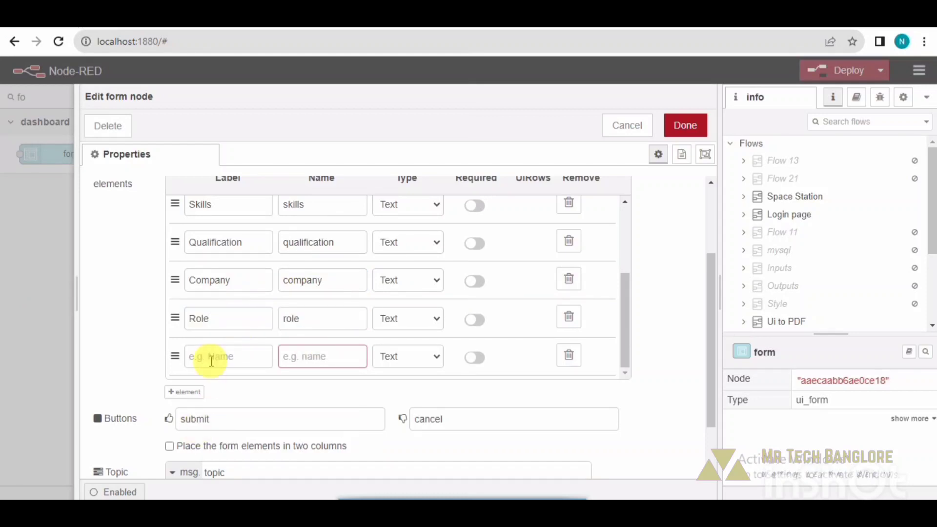
type("Responsibilities")
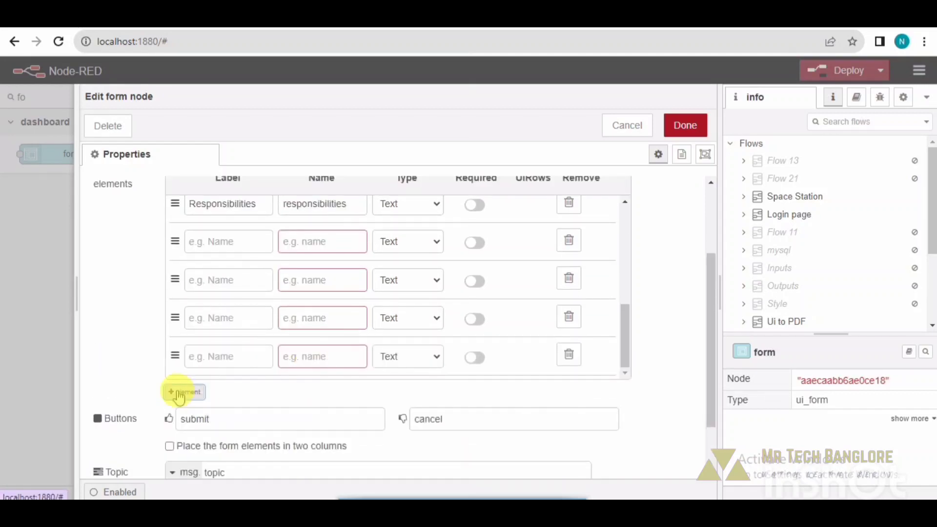
type("Technologies")
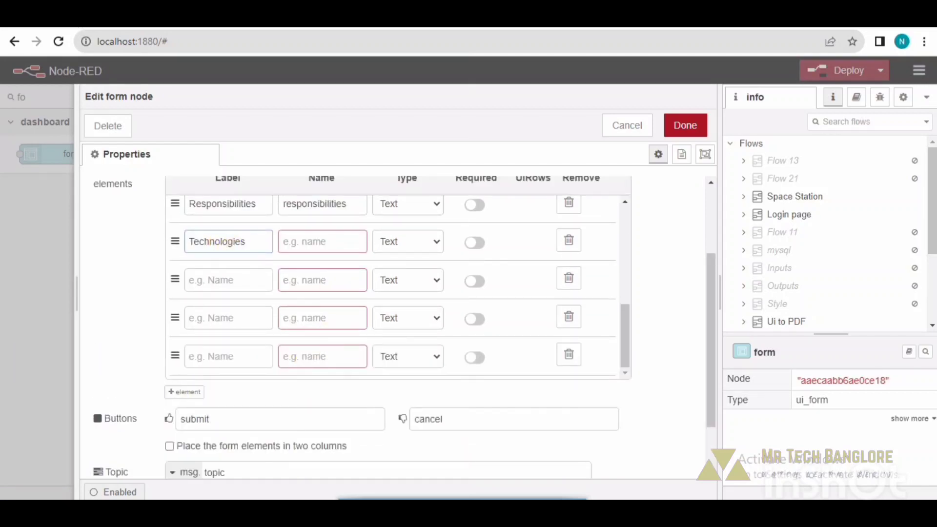
type("technologies")
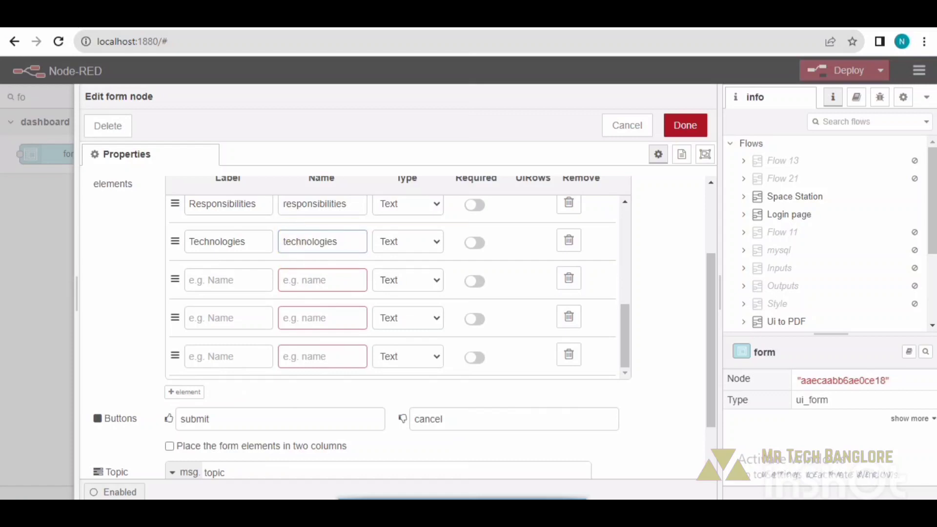
type("Duration")
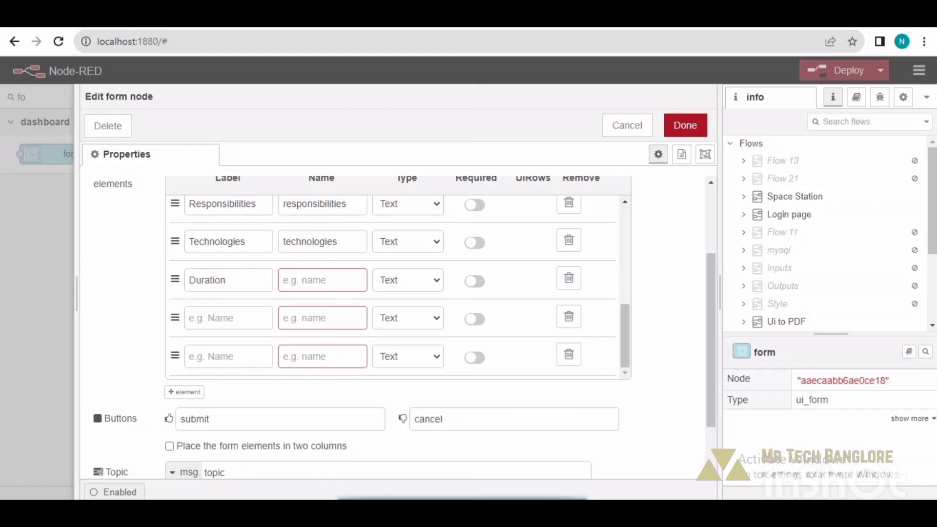
type("duration")
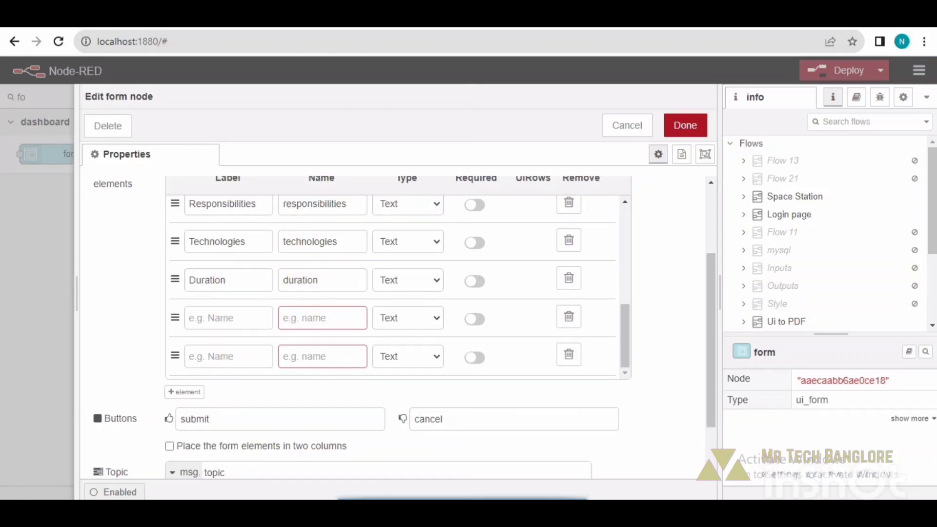
type("Project")
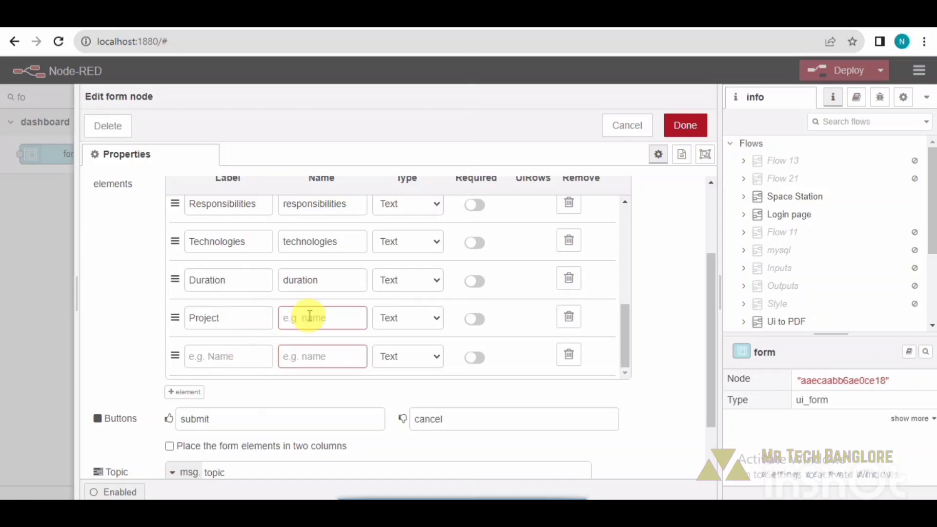
type("project")
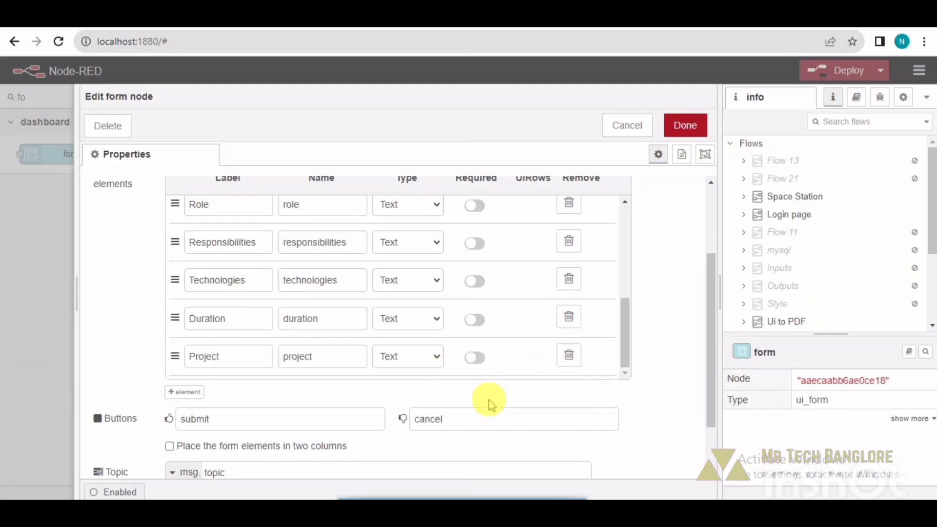
scroll("down", 3)
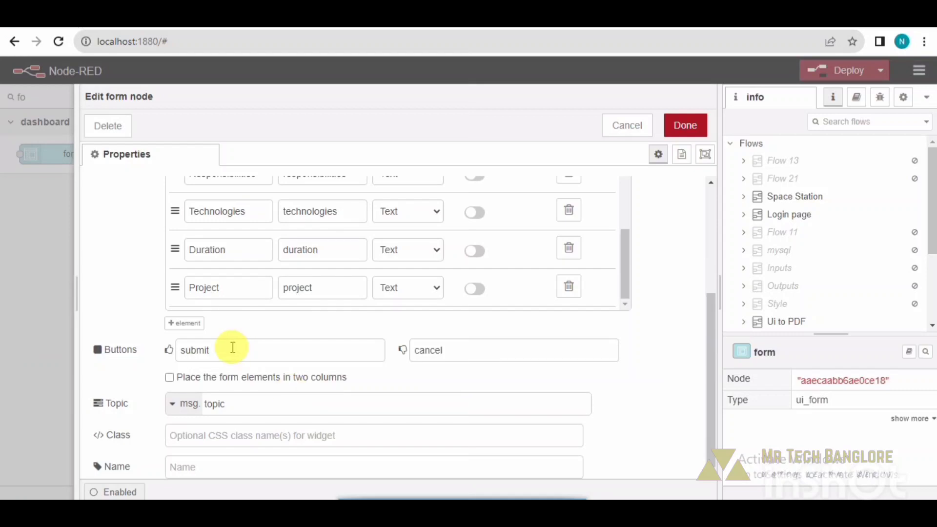
Caption the submit button 'Generate PDF File', name the node PDF Form, and close settings
double_click(195, 350)
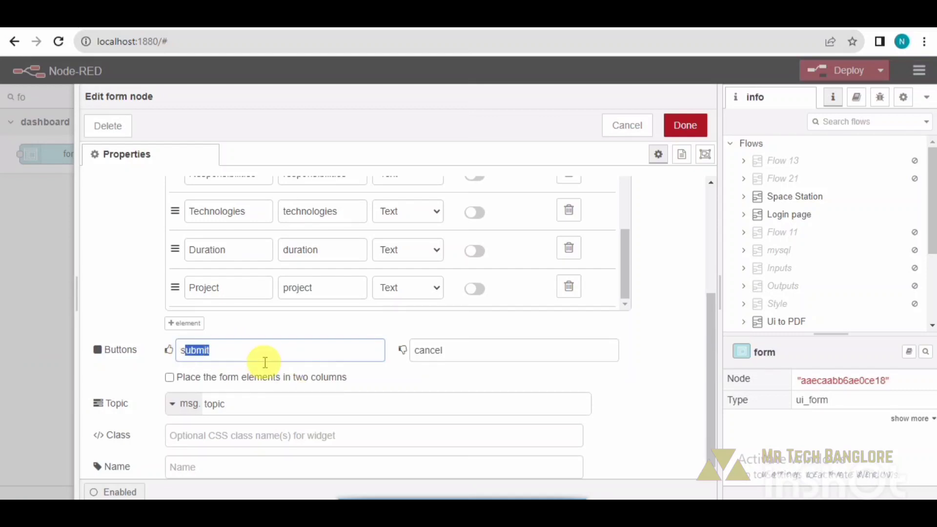
type("Generate")
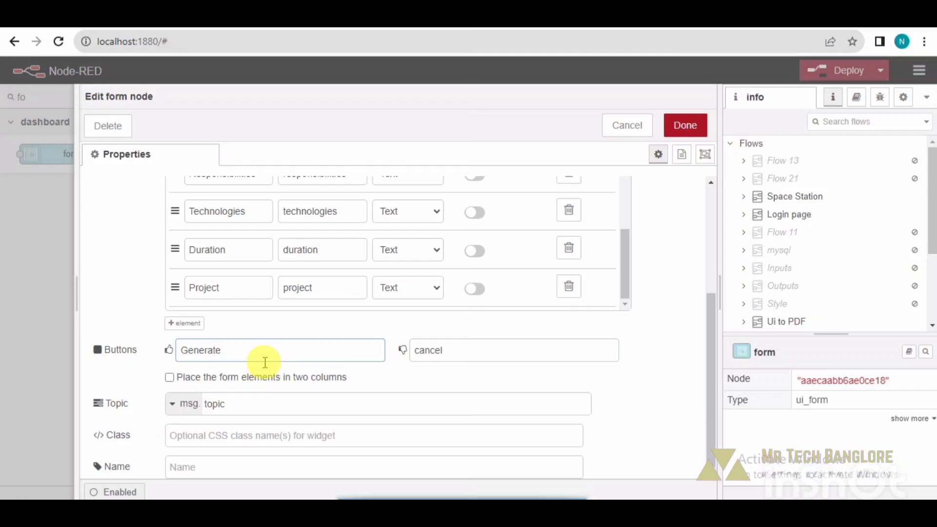
type("PDF File")
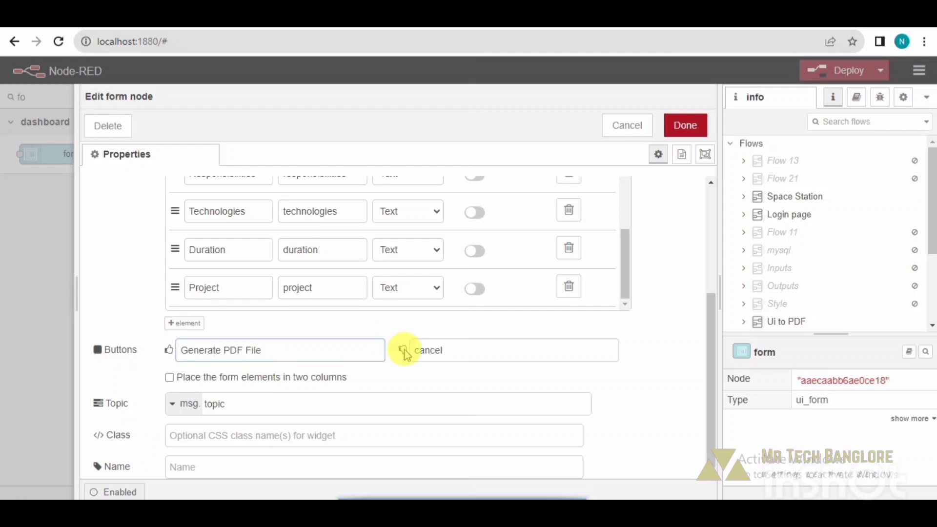
mouse_move(505, 323)
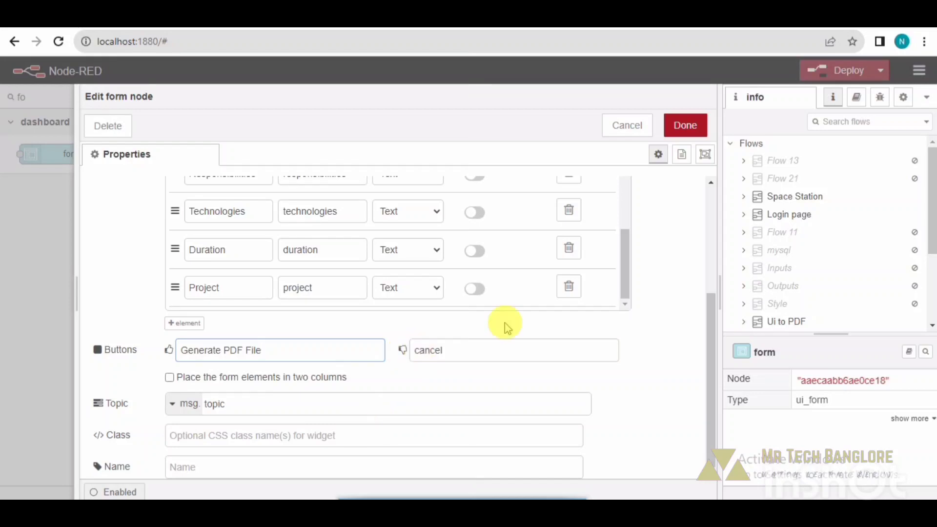
type("PD")
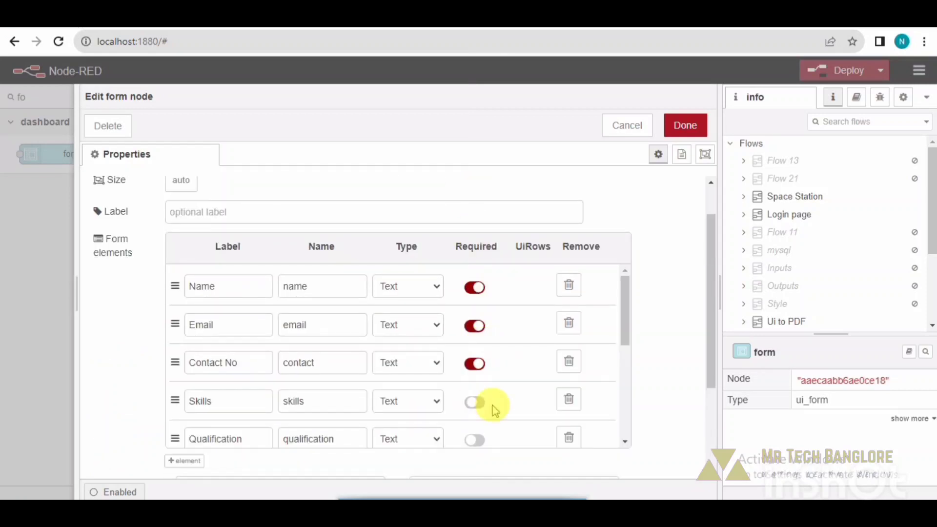
scroll("down", 3)
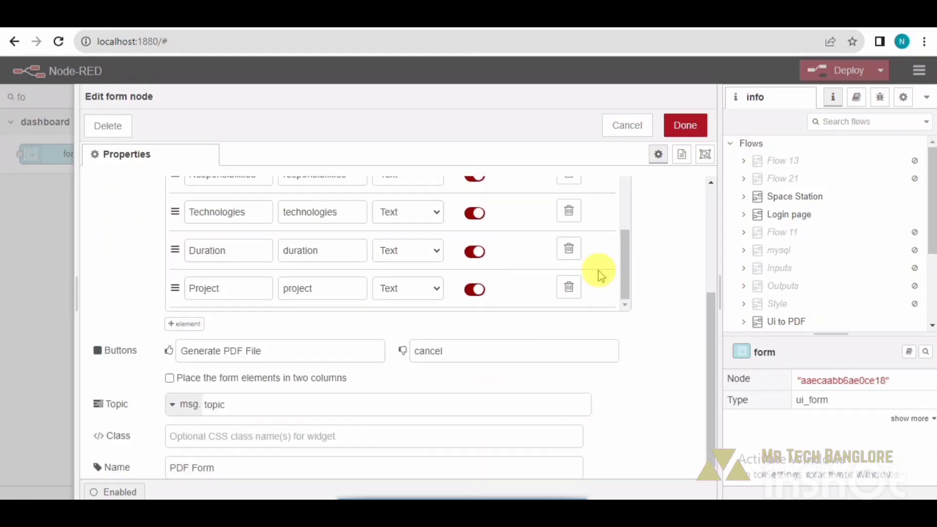
left_click(684, 125)
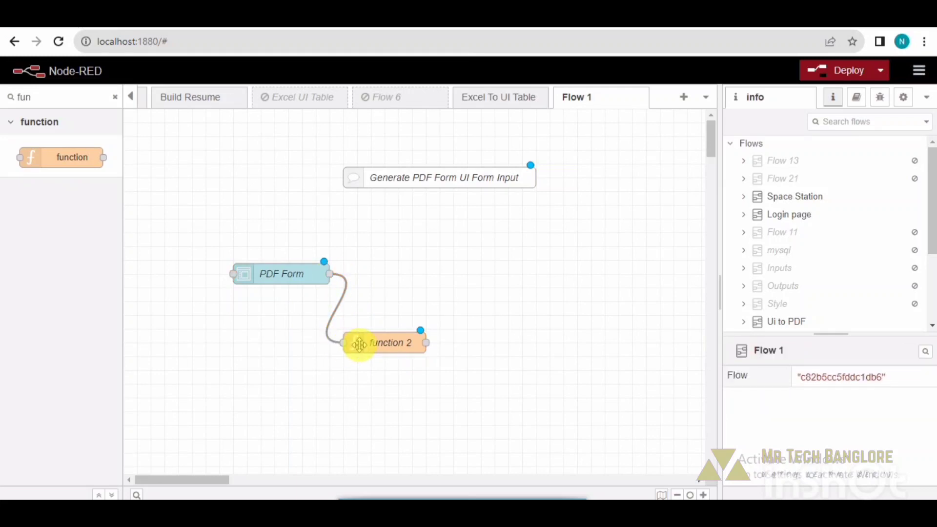
Open function 2's code editor
double_click(387, 343)
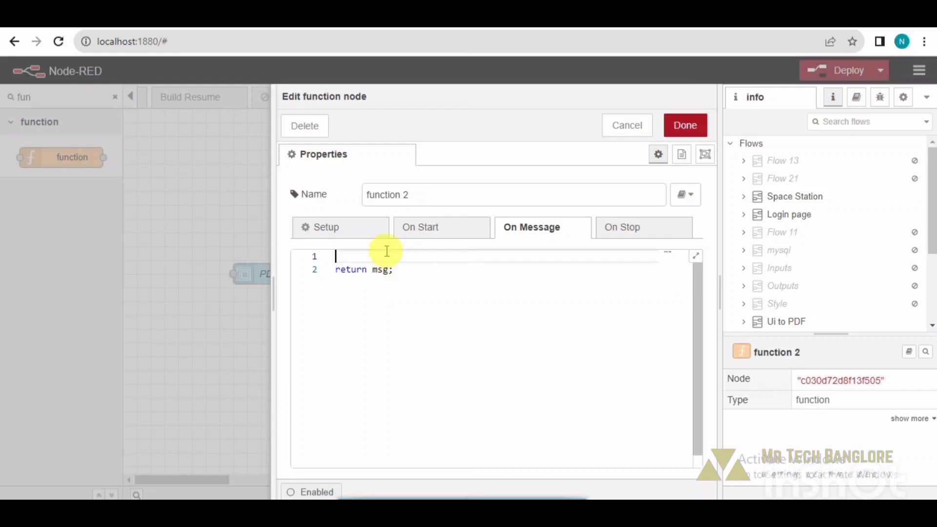
Start var resumeData with a content list holding {text:'Resume', style:'header'}
type("var")
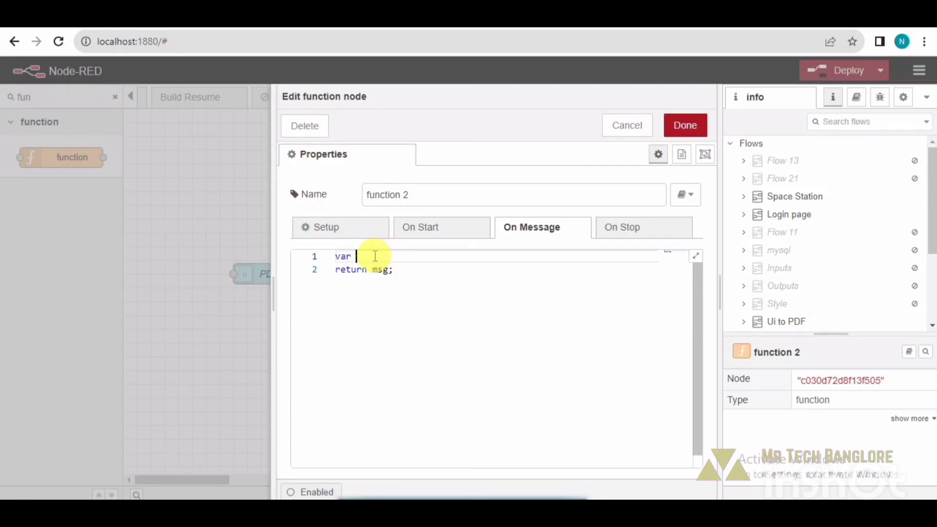
type("resu")
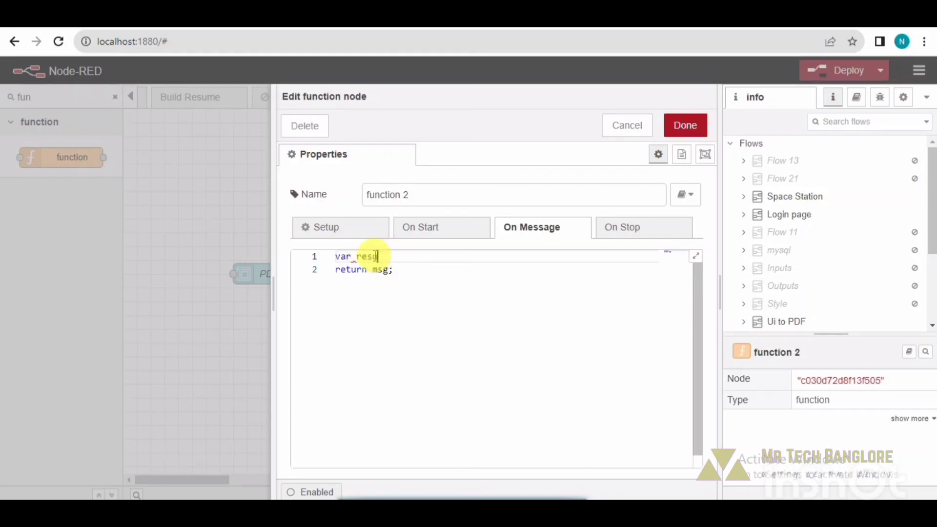
type("meData")
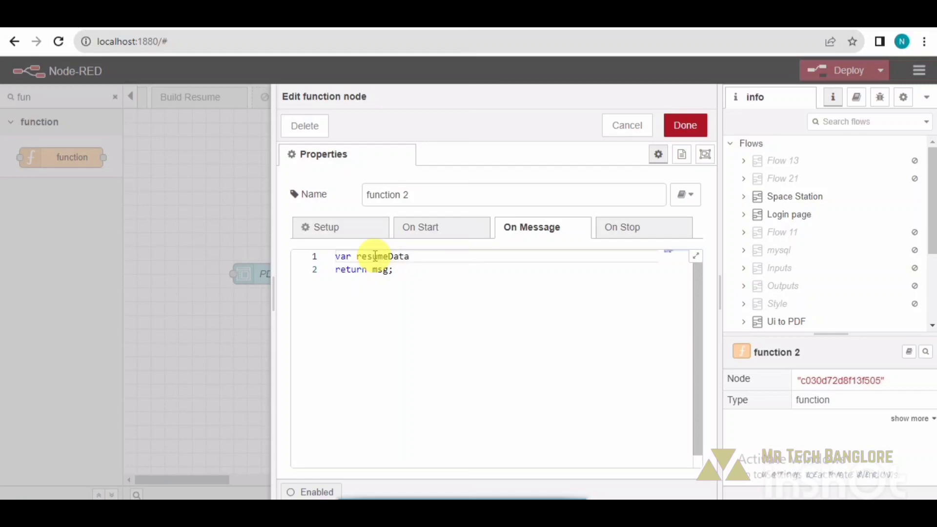
type("={")
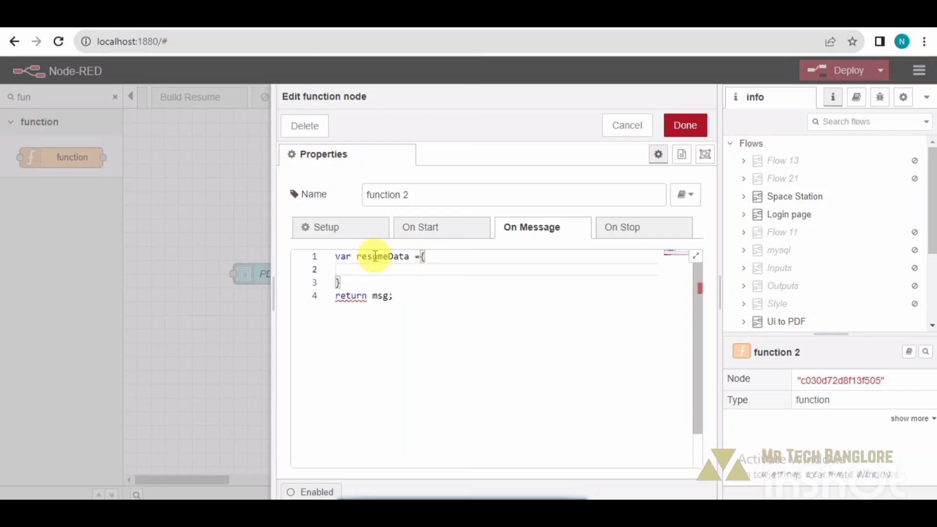
type("con")
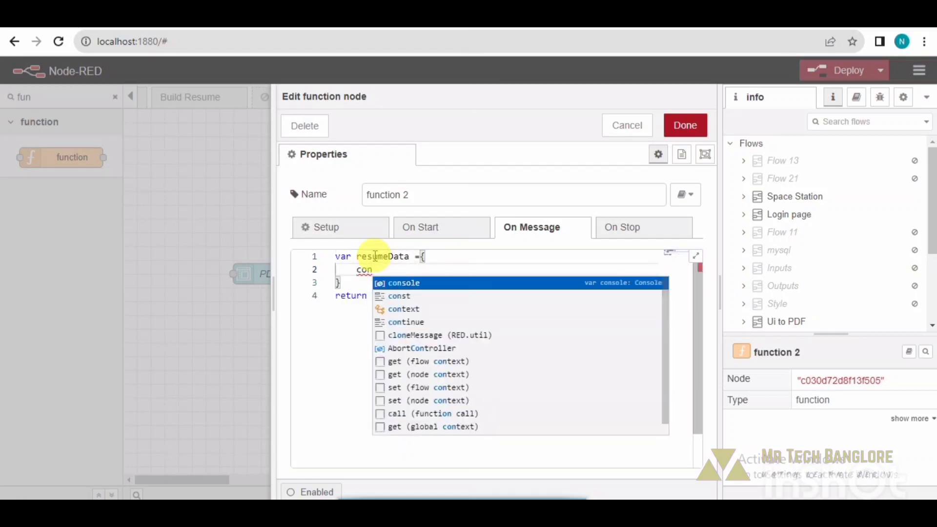
type("tent")
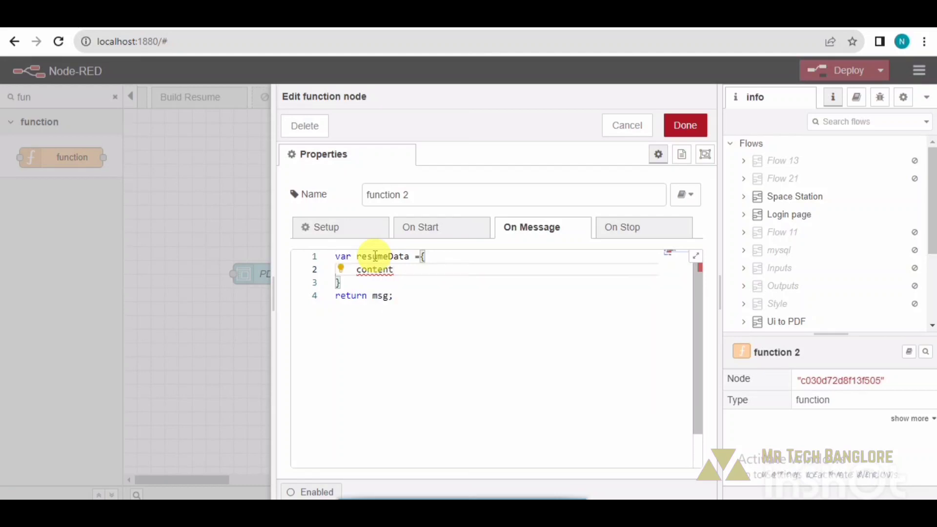
type(":[")
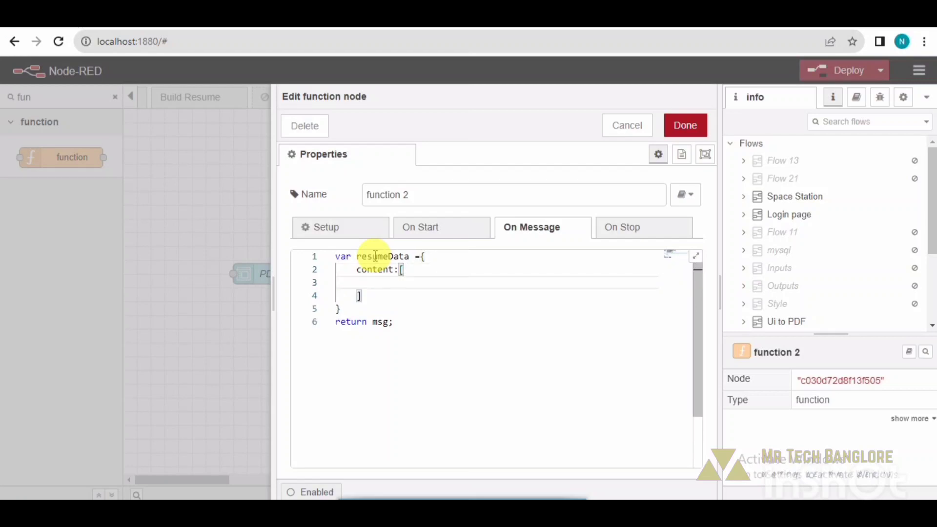
type("{te")
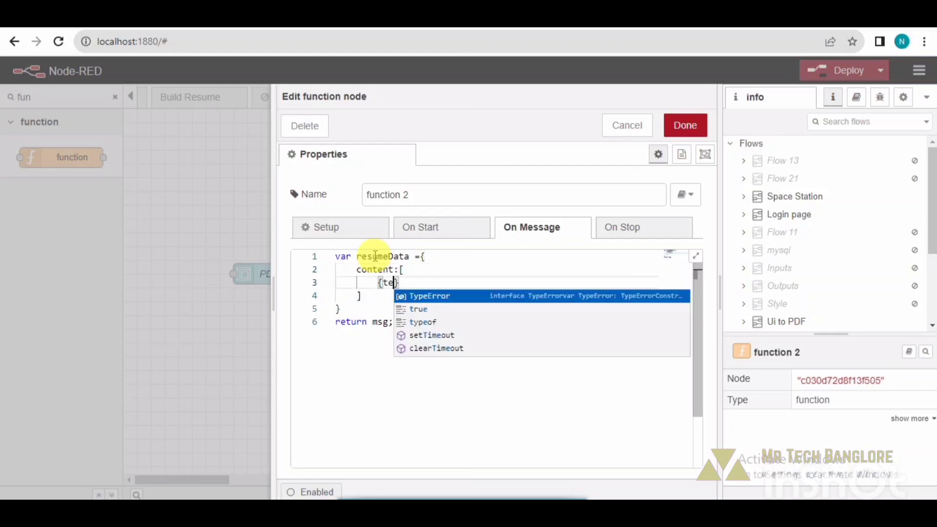
type("text: ''")
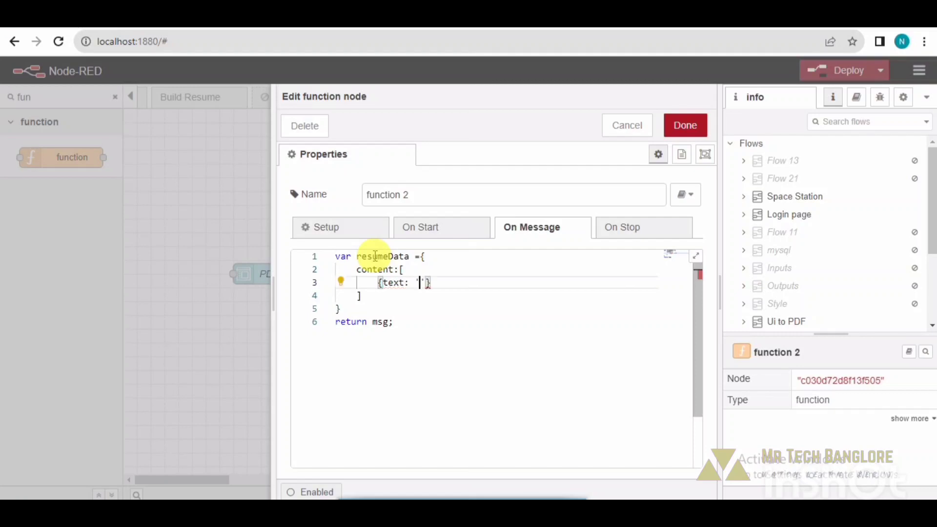
type("Resume")
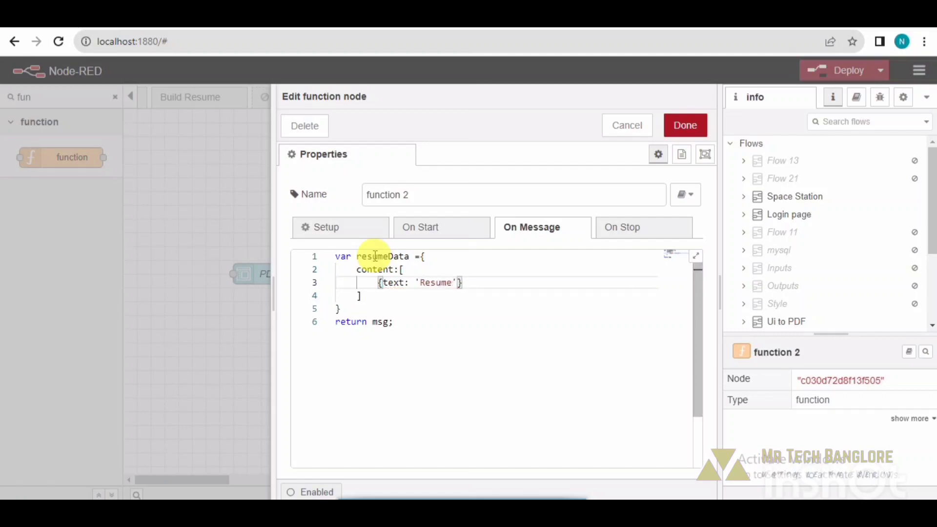
type(",")
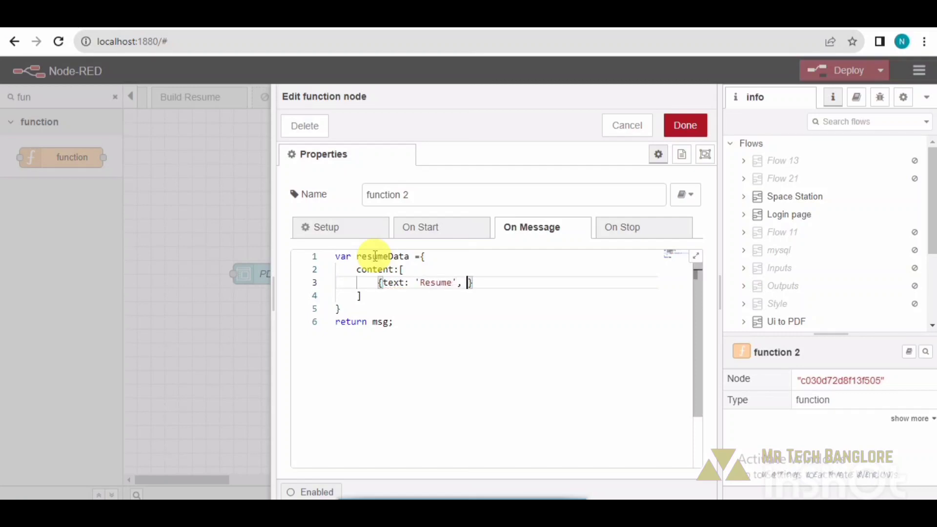
type("style")
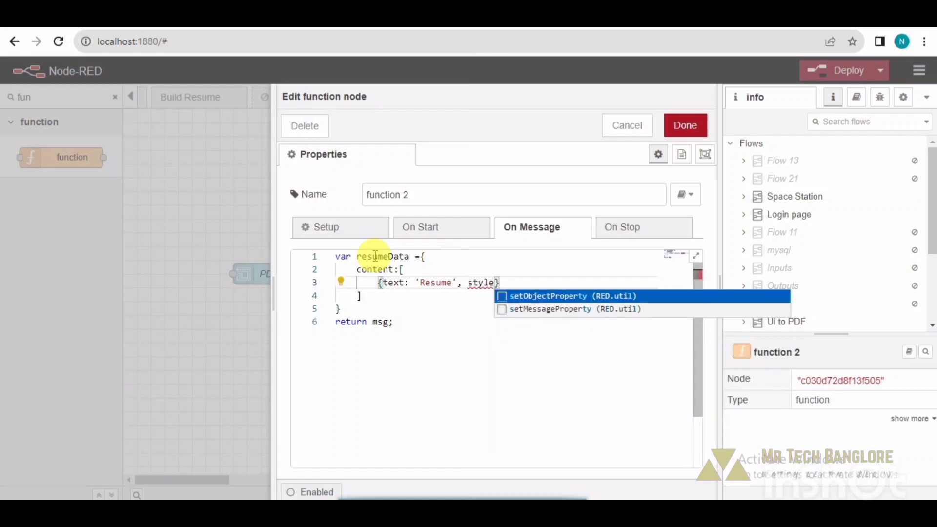
type(":'he'")
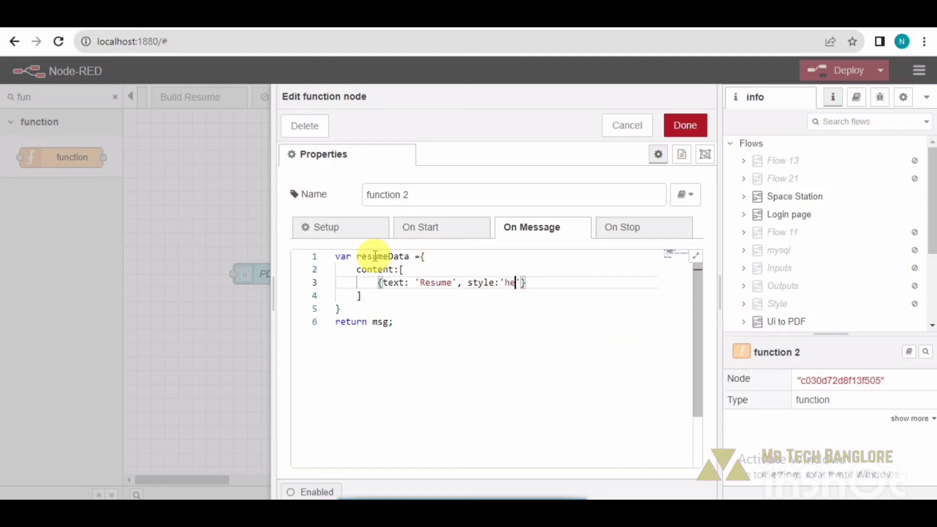
type("ader")
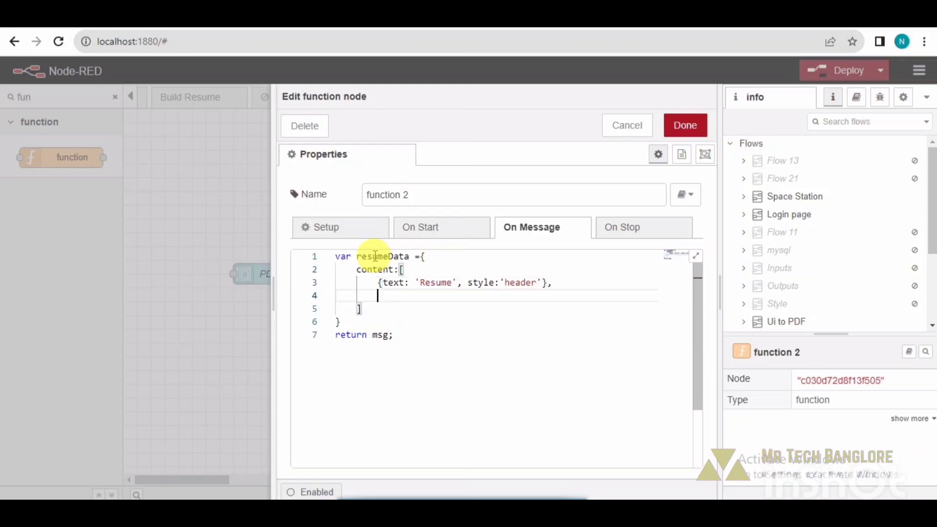
Add a content entry showing `Name: ${msg.payload.name}`
type("{}")
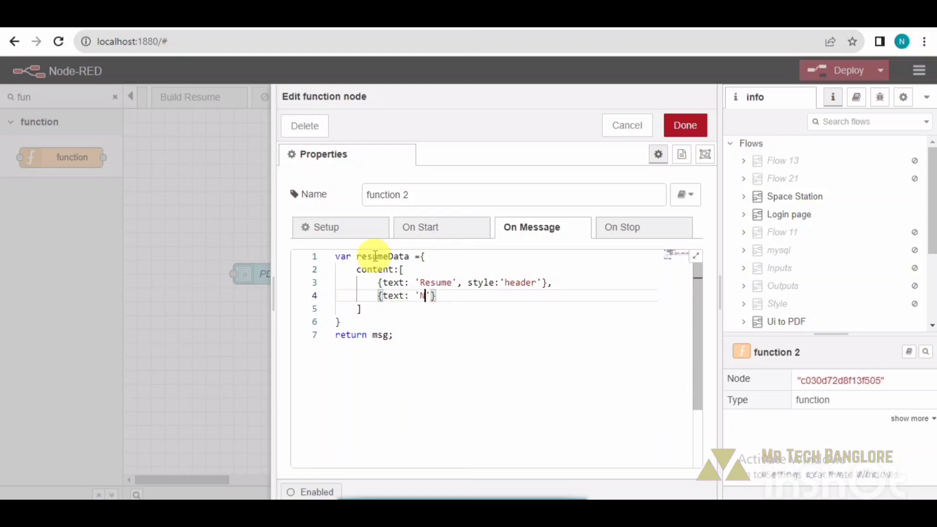
type("ame")
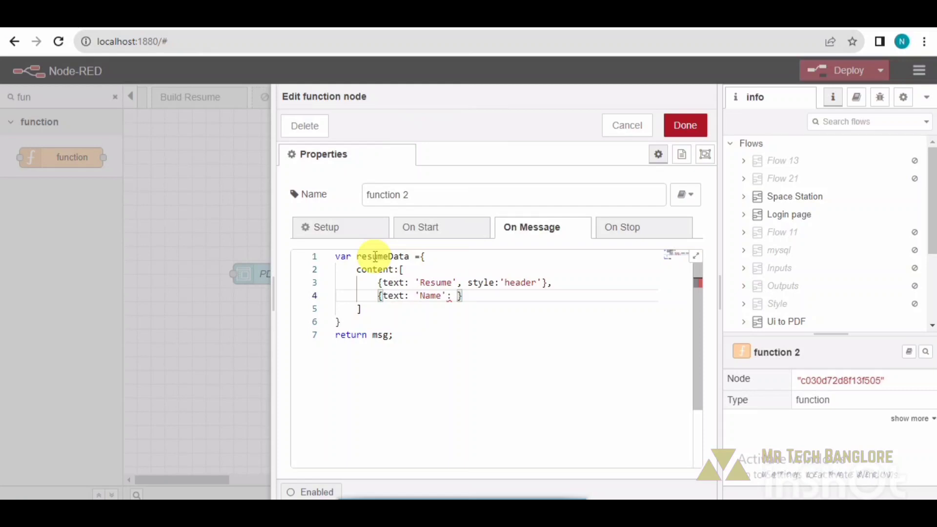
type("${}")
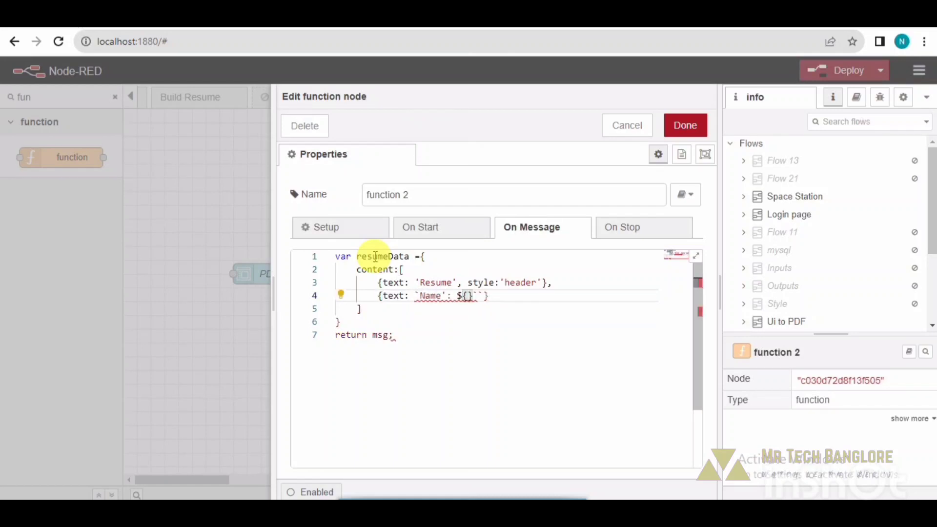
type("msg.p")
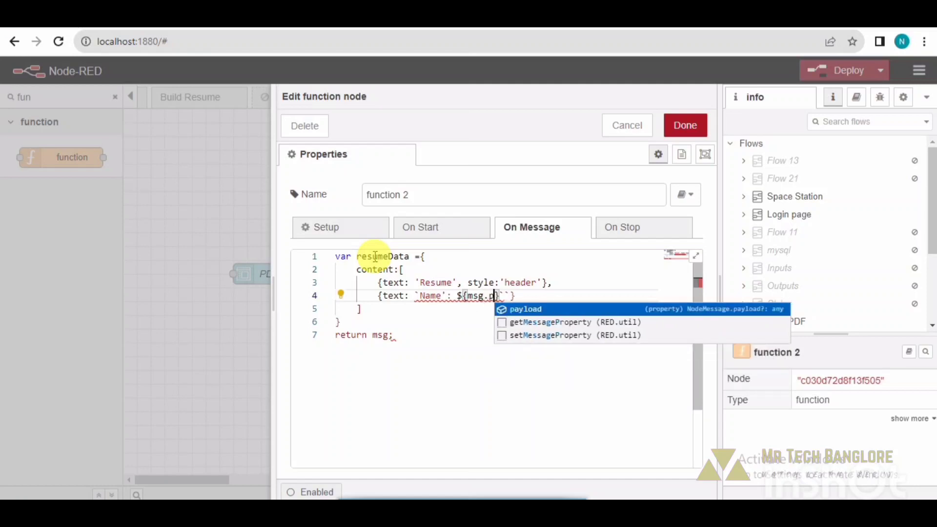
key("Escape")
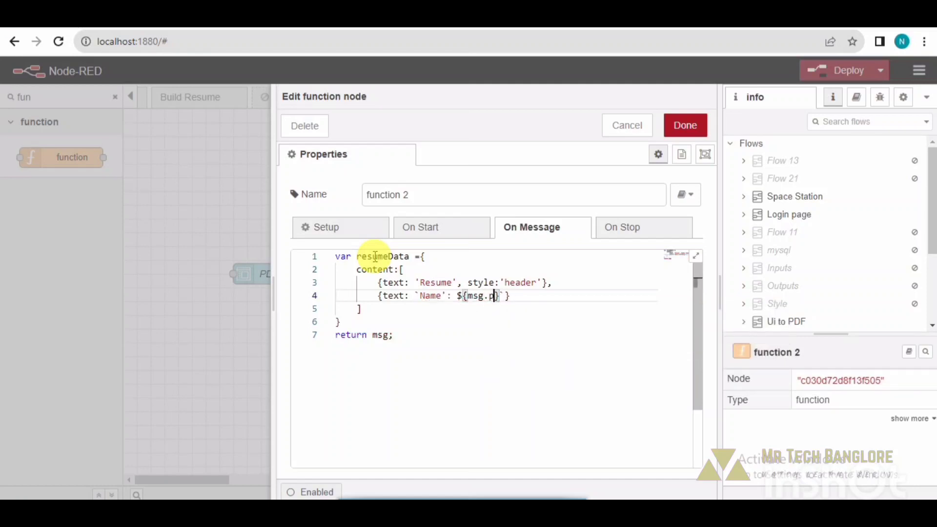
type("ayload.")
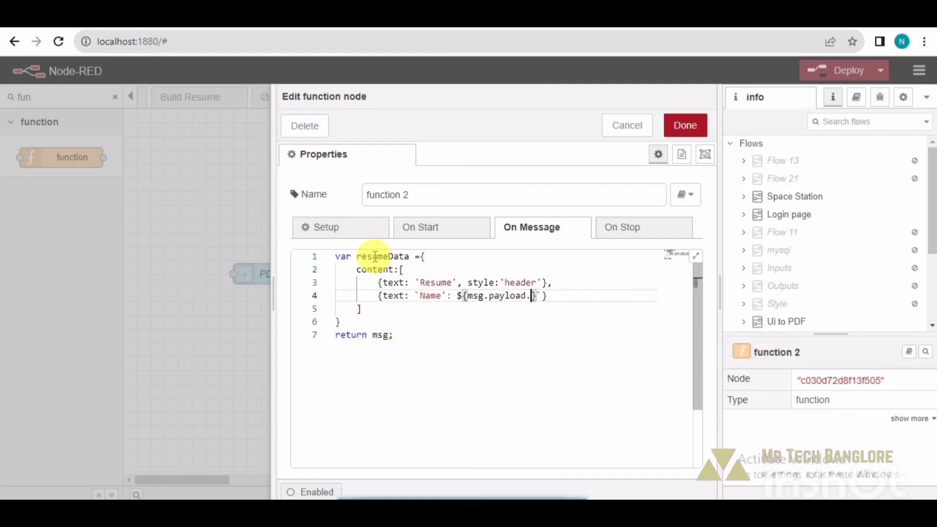
type("name")
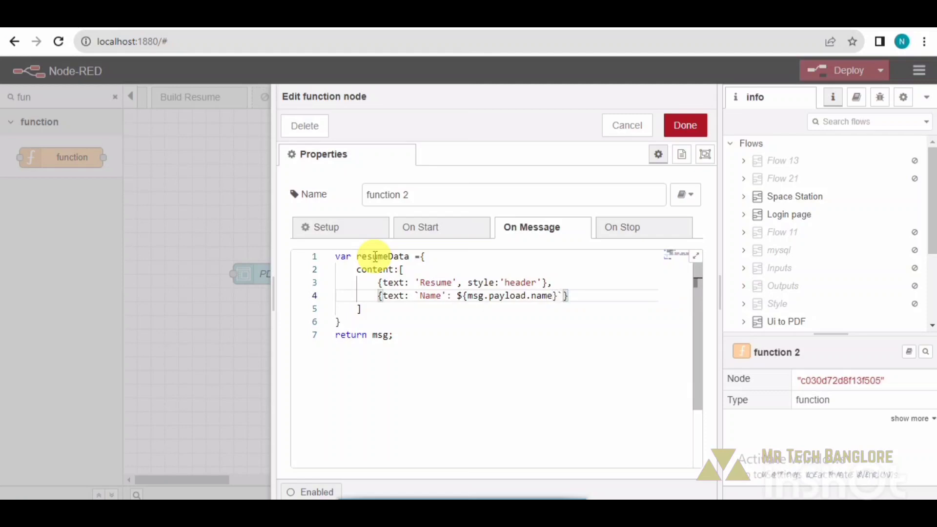
type(",")
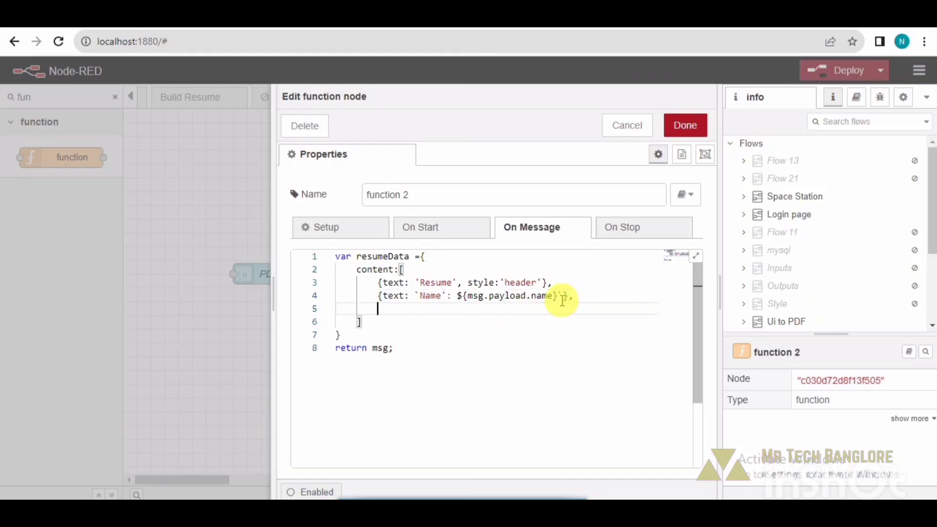
Add the remaining resume field entries, close the content list with a comma, and begin 'styles'
key("Backspace")
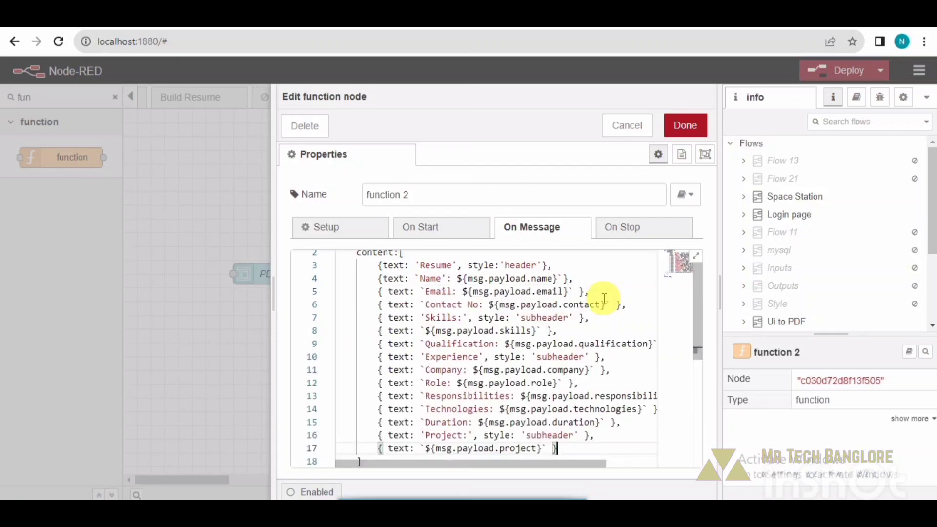
scroll("down", 3)
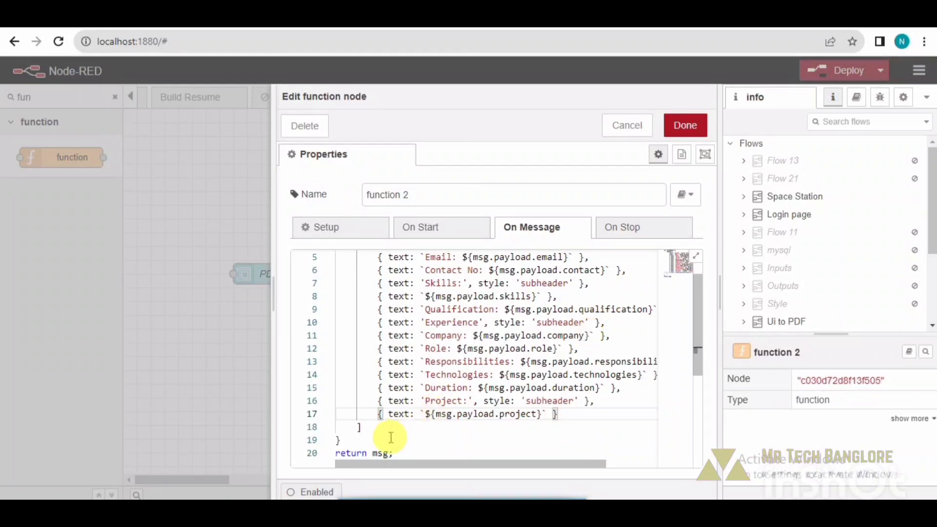
type(",")
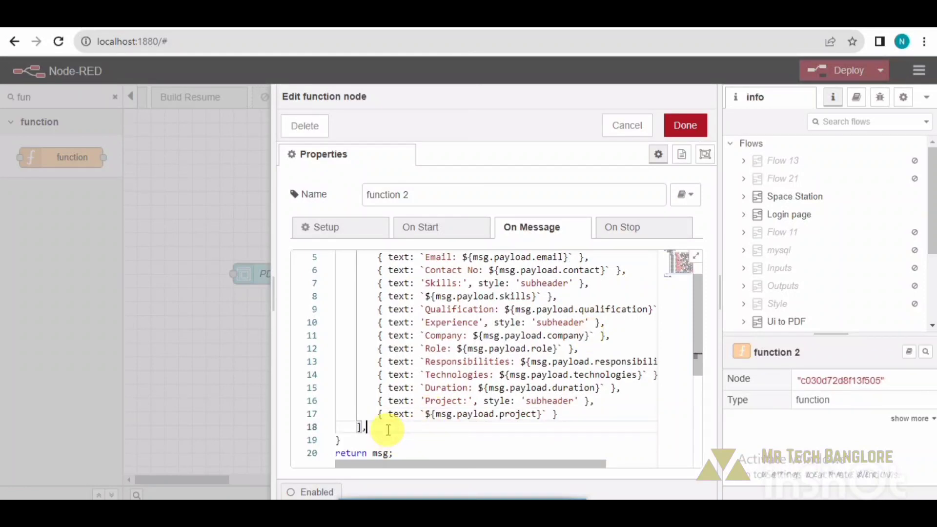
type("sty")
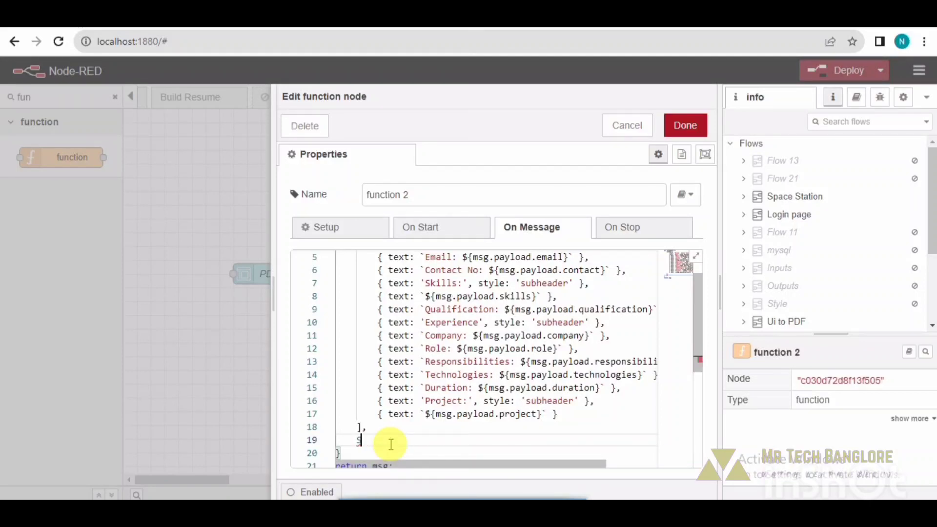
Define styles: header fontSize 18 bold, subheader fontSize 14 bold, each with margins
type("Styles")
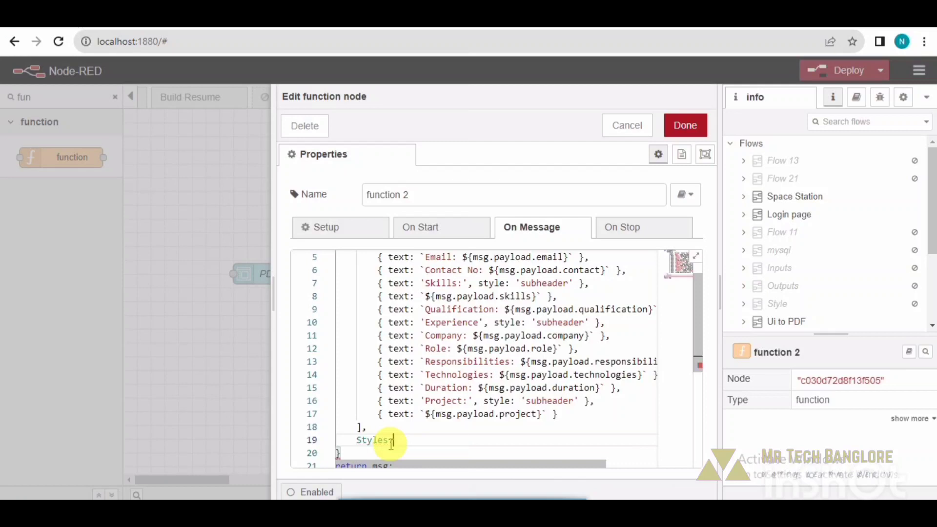
type("{")
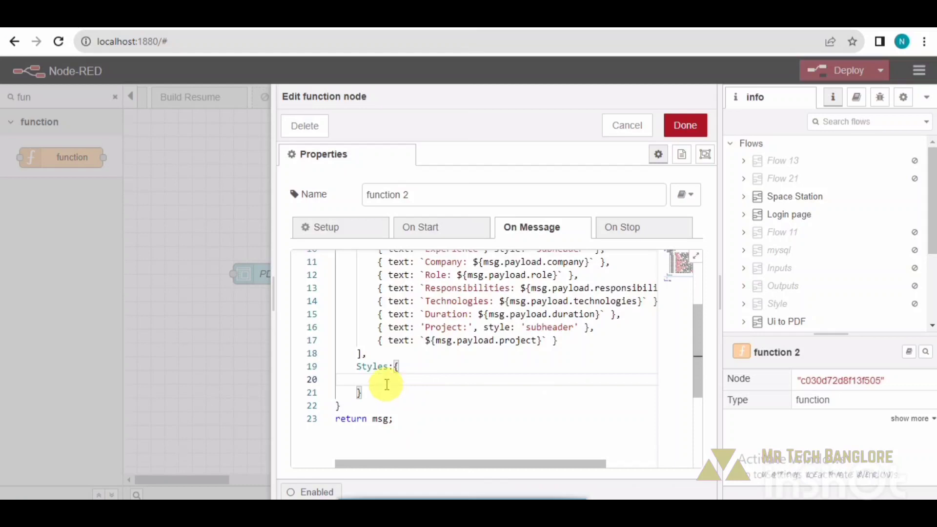
left_click(376, 379)
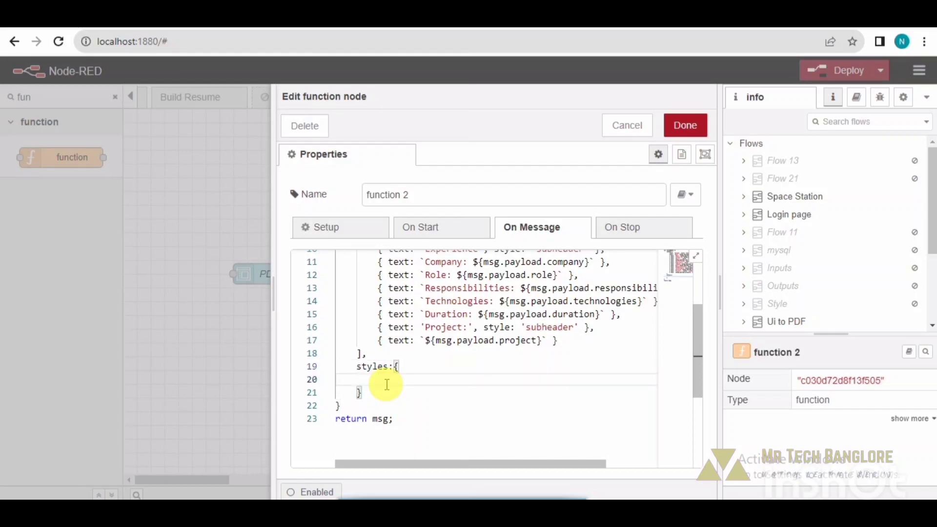
type("header:{")
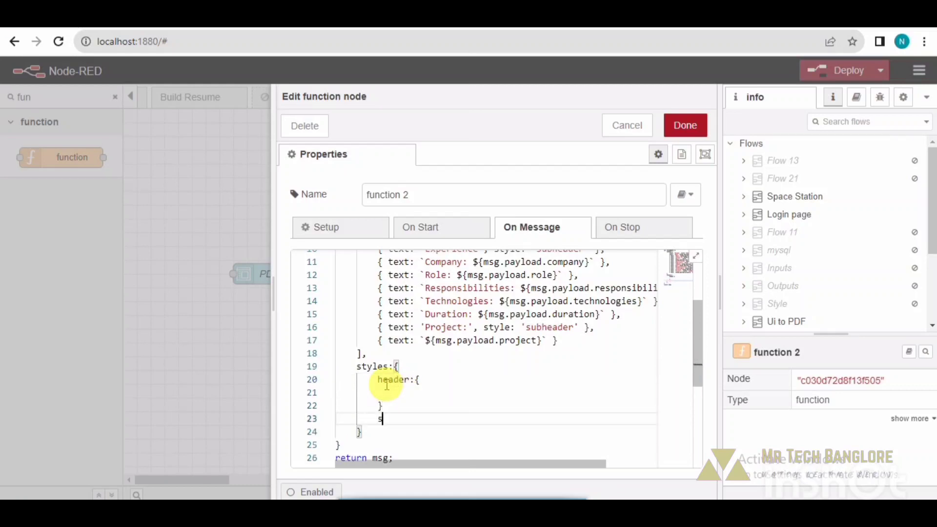
type("subheader:{")
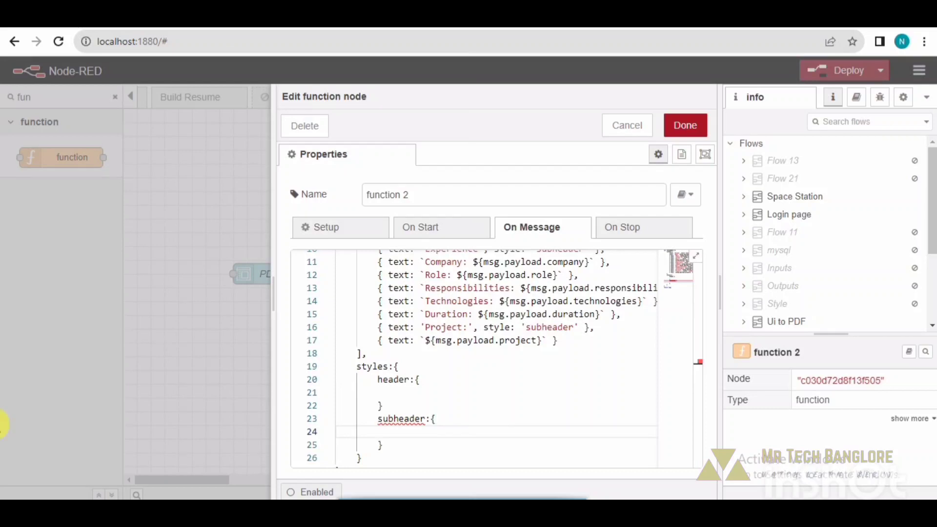
left_click(402, 393)
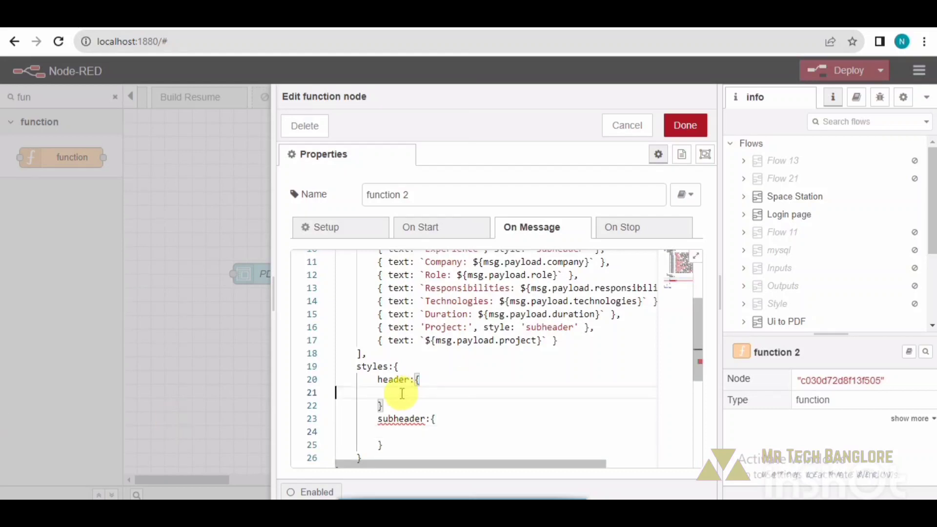
type("fontSize: 18,")
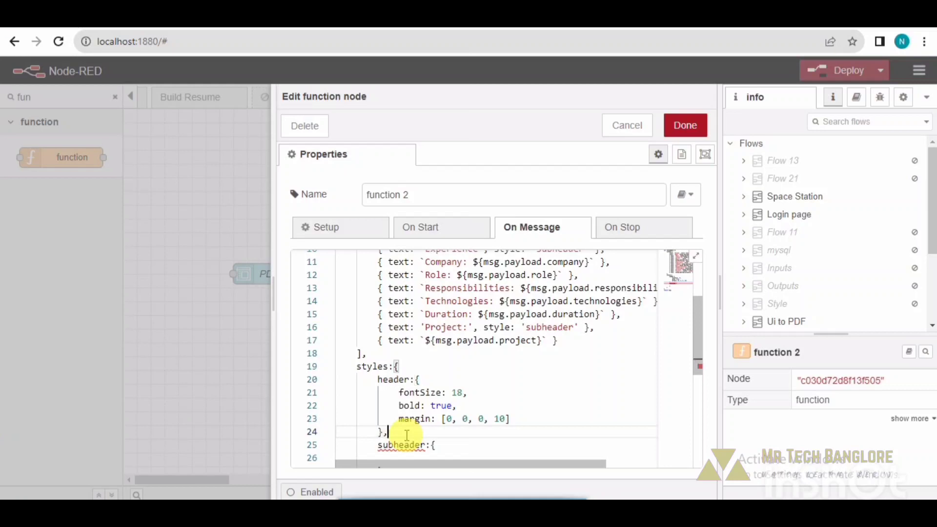
scroll("down", 3)
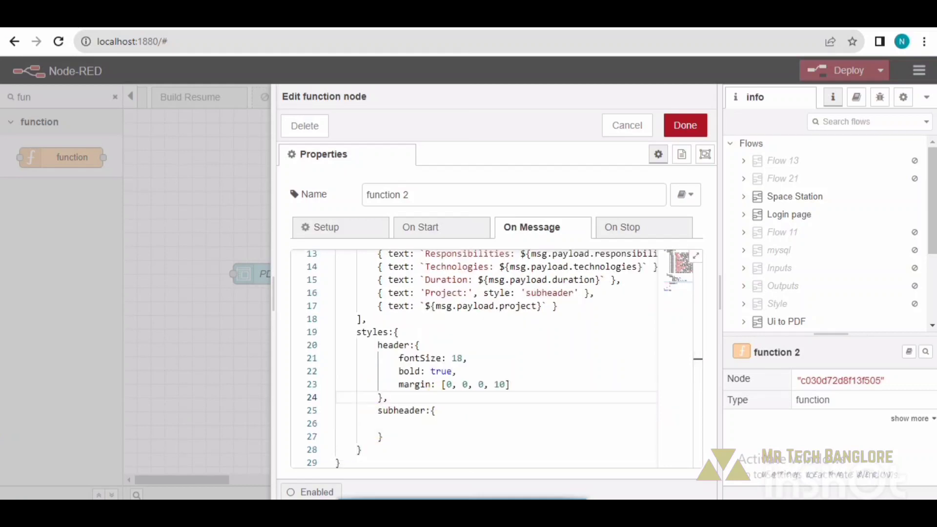
left_click(432, 423)
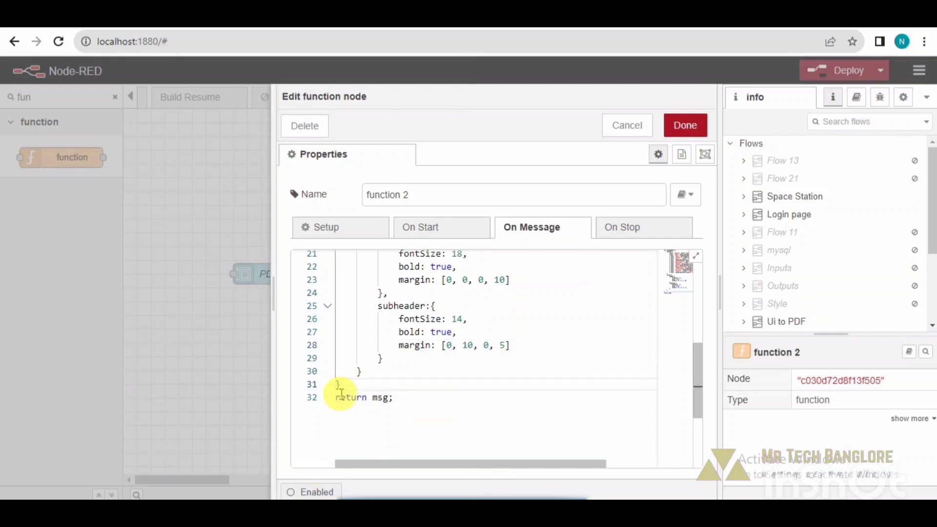
Build a ${msg.payload.name}_resume.pdf filename, set msg.payload = resumeData and msg.filename, and save
key("Enter")
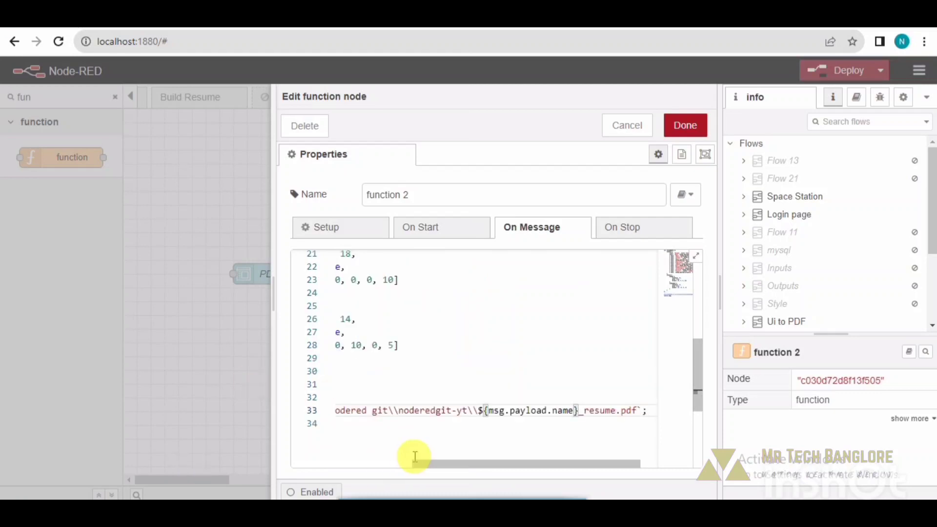
left_click_drag(412, 463, 564, 463)
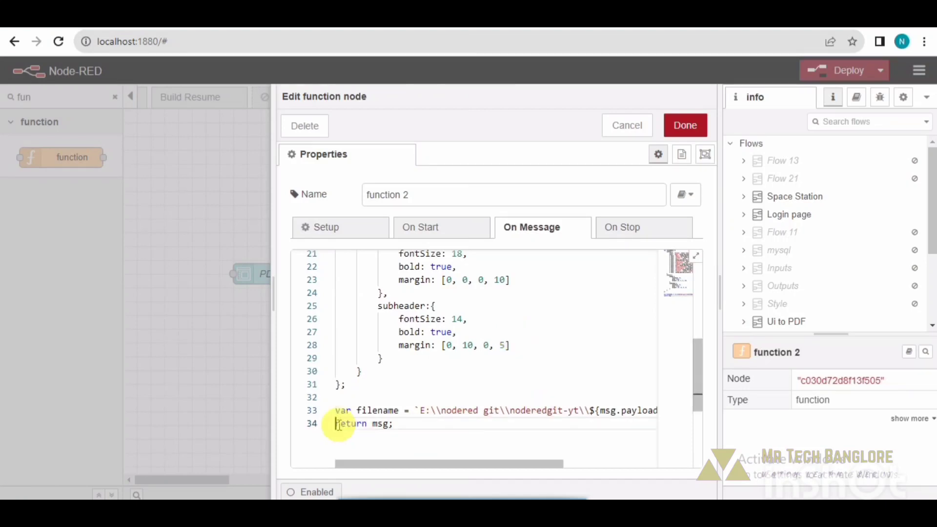
key("Enter")
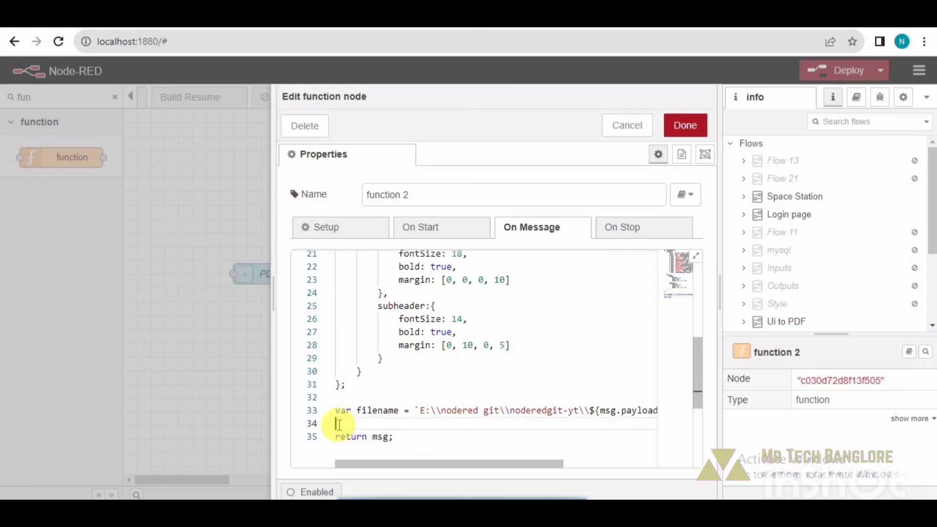
type("msg.p")
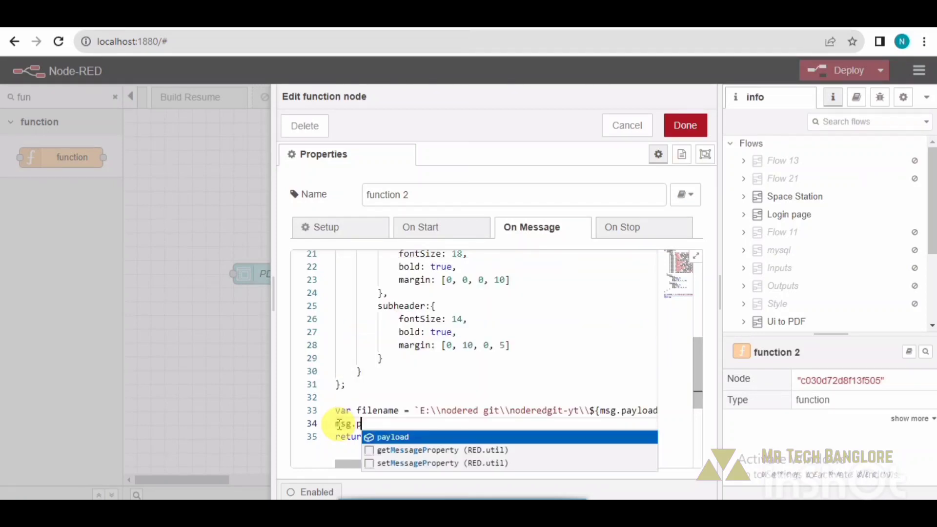
type("ayload =")
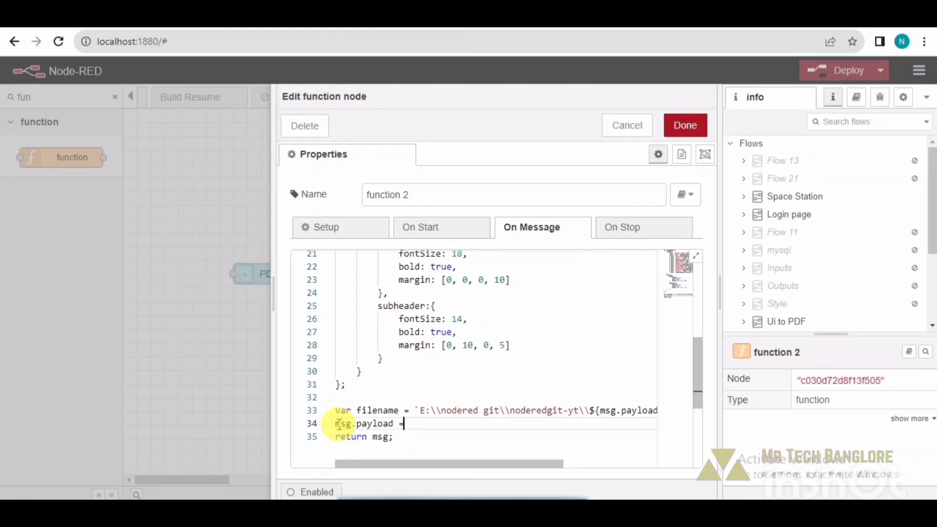
type("resumeData;")
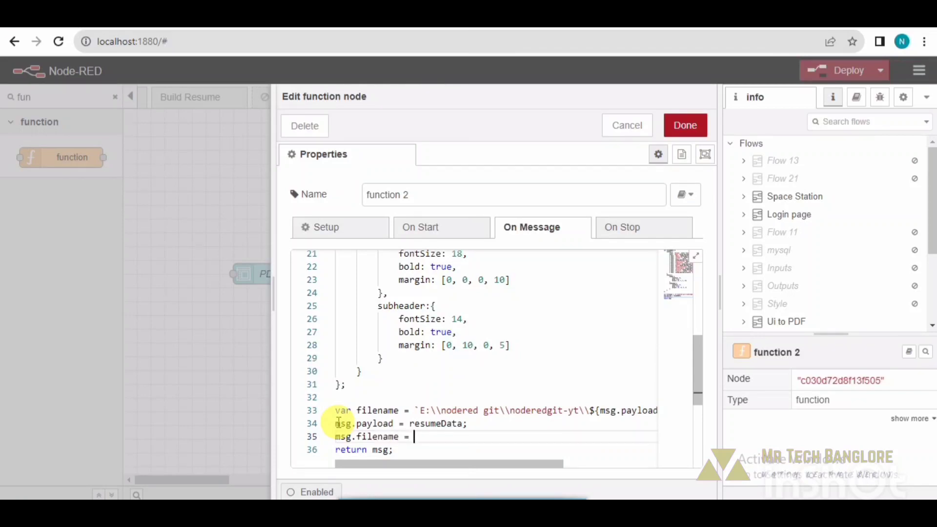
type("filename;")
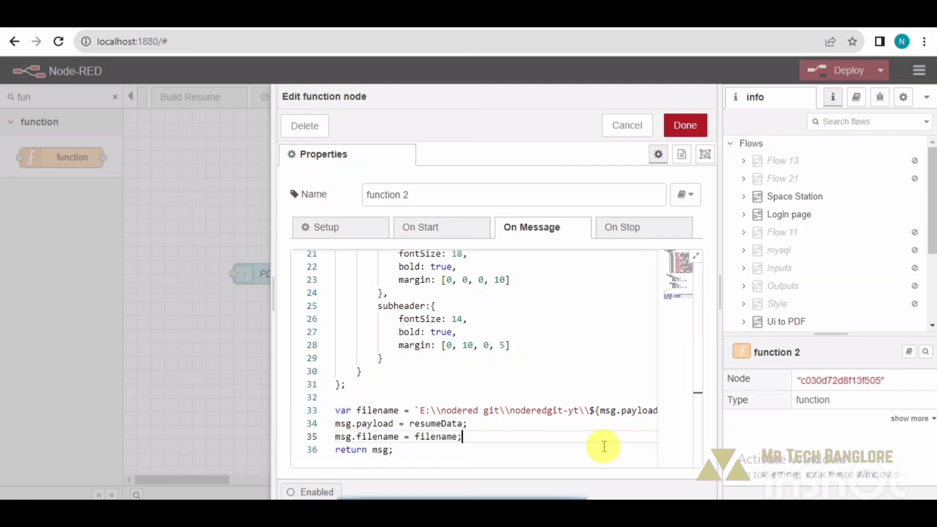
left_click(685, 125)
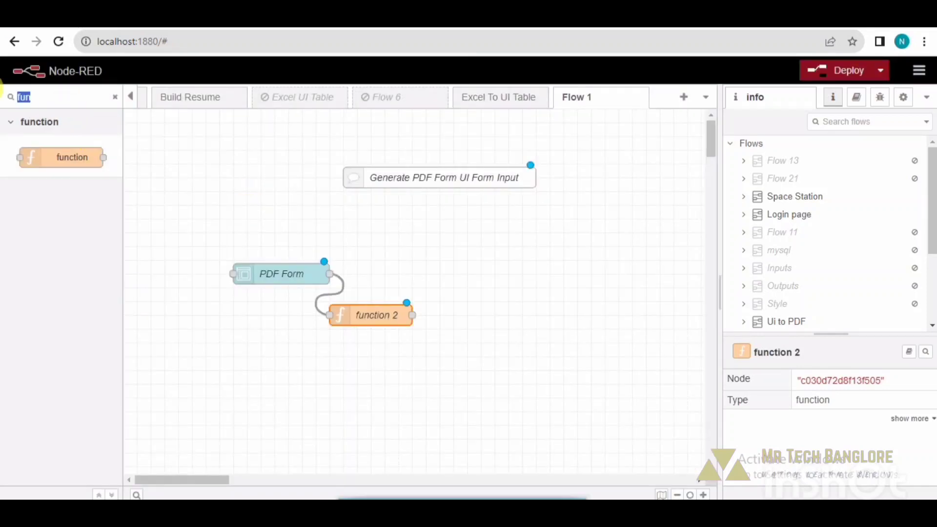
Drop a pdfmake node after function 2 and set its Out Type to Buffer
type("pdf")
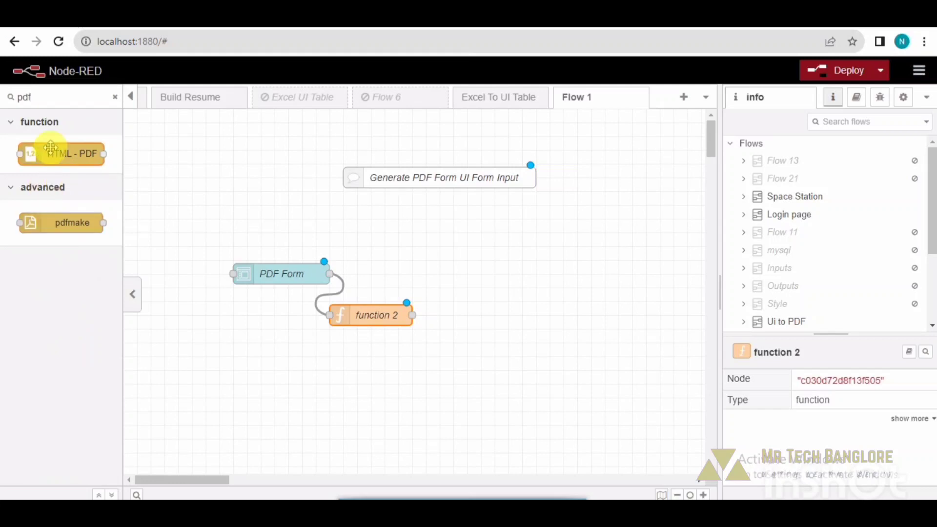
left_click_drag(59, 154, 451, 257)
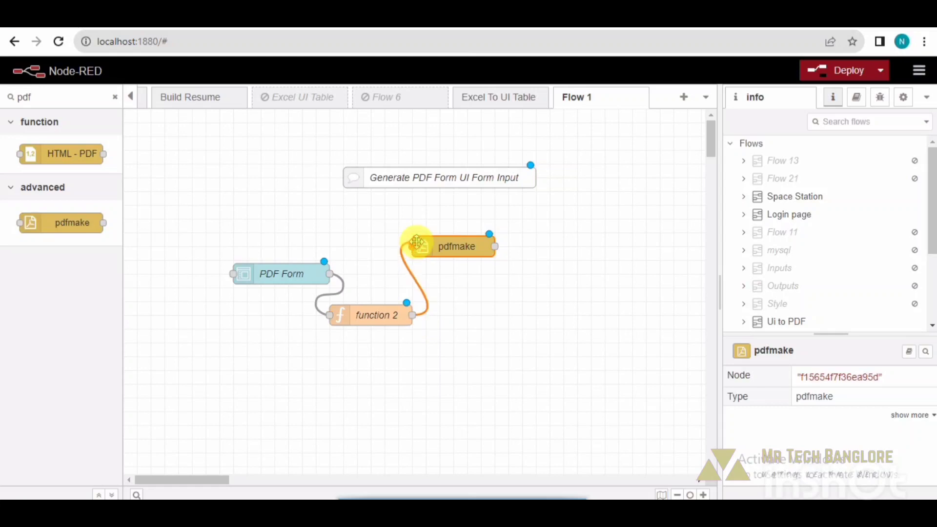
double_click(455, 246)
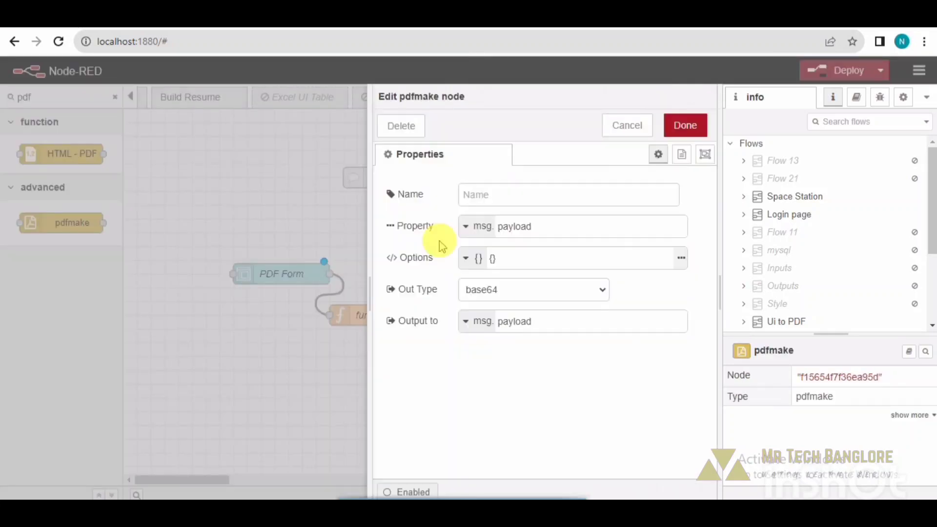
left_click(532, 289)
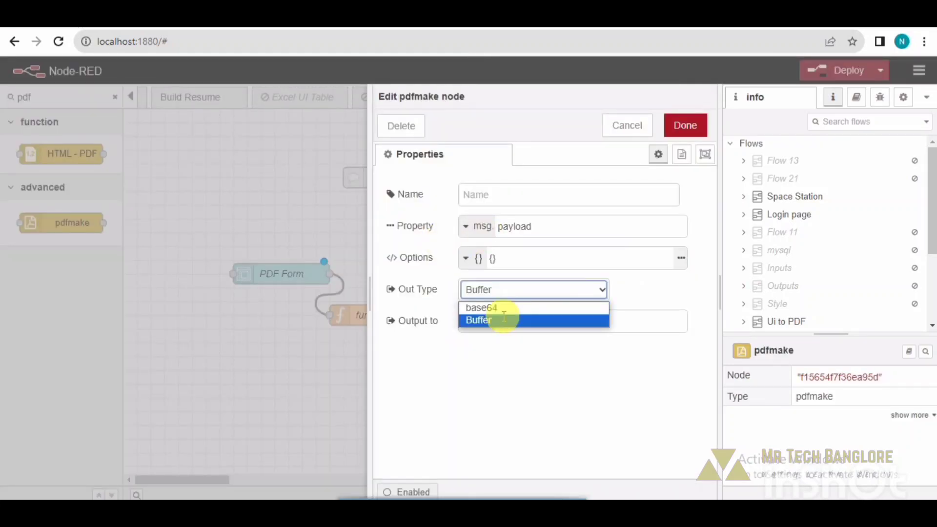
left_click(478, 320)
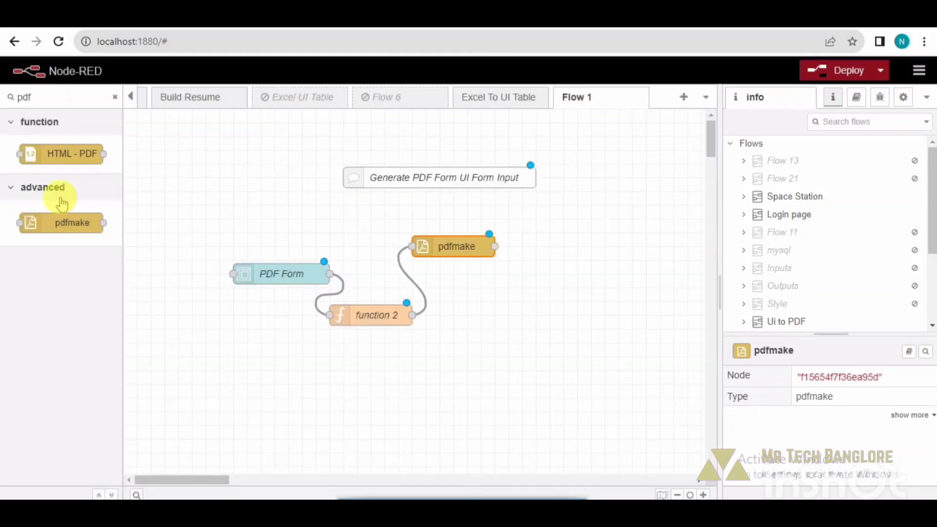
Add a write file node after pdfmake using msg.filename as the filename
type("file")
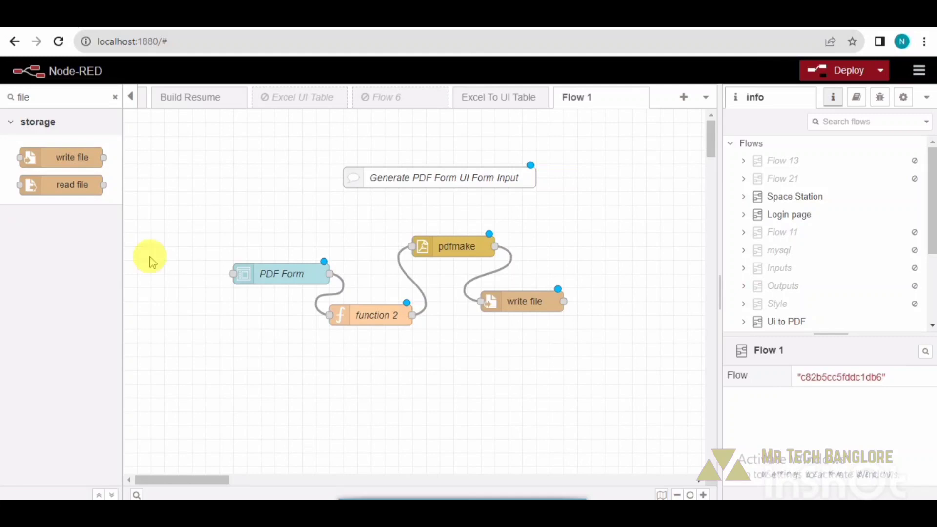
double_click(523, 302)
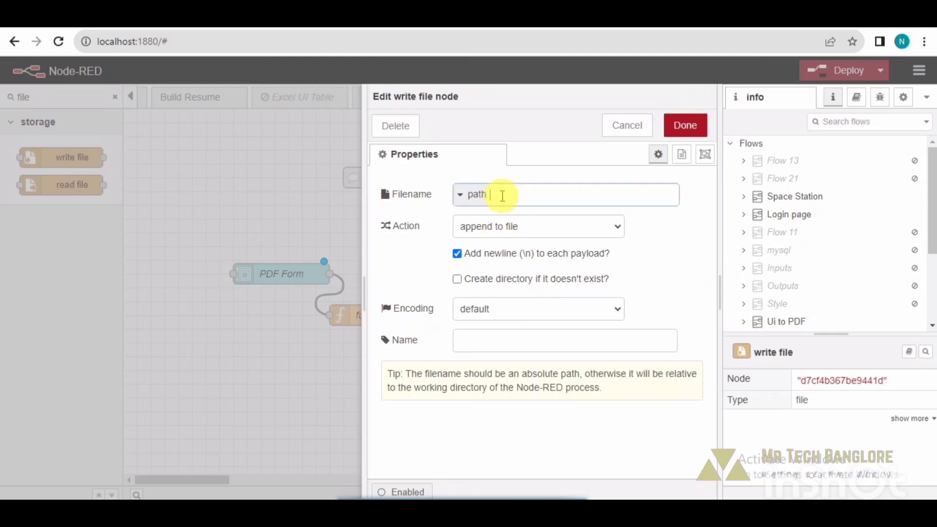
type("filename")
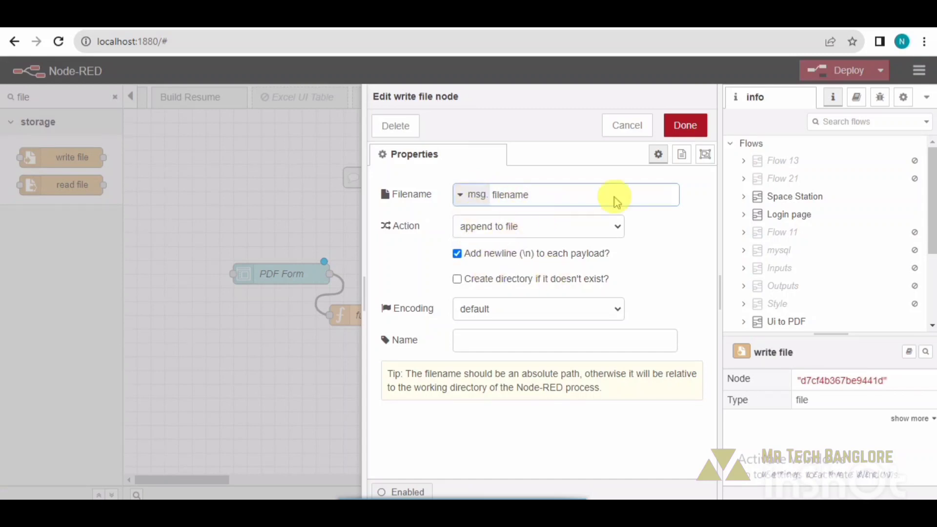
left_click(685, 125)
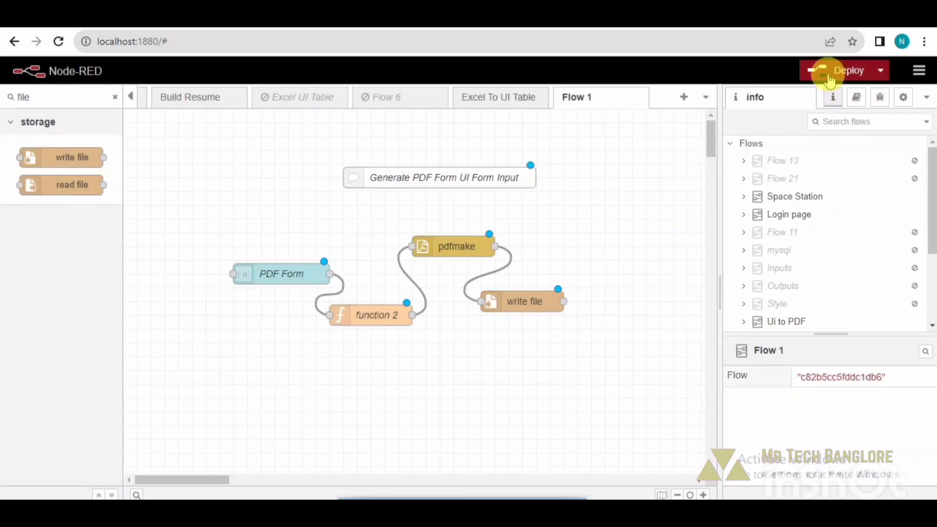
Deploy the flow, review then cancel the conflict, and redeploy with Ignore & deploy
left_click(840, 70)
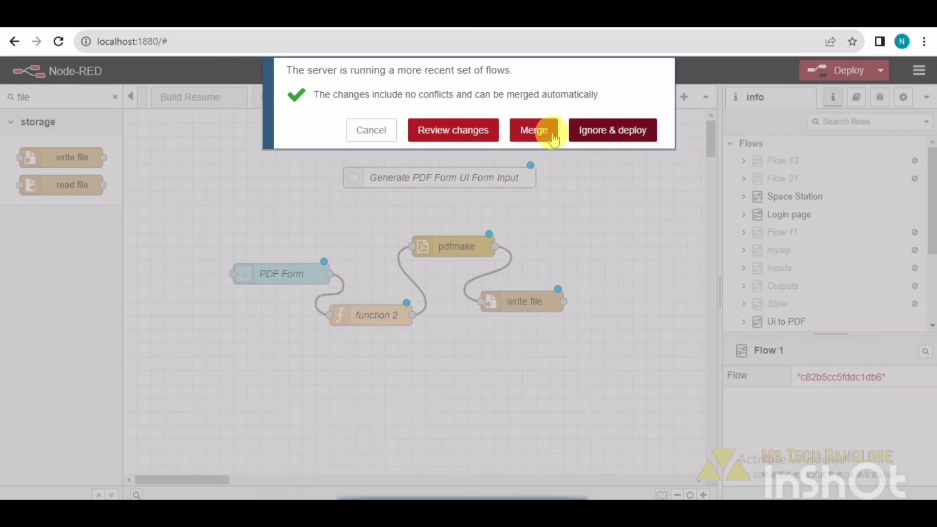
left_click(453, 130)
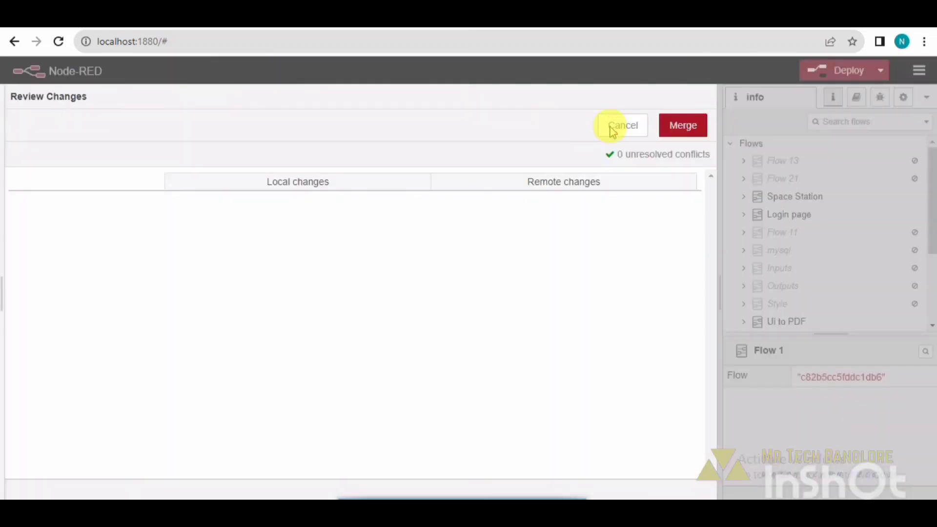
mouse_move(617, 137)
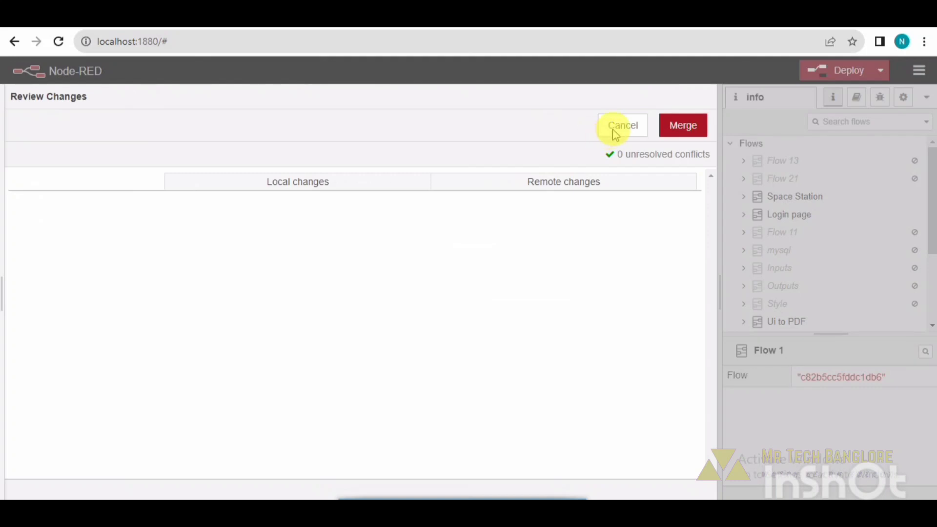
left_click(622, 125)
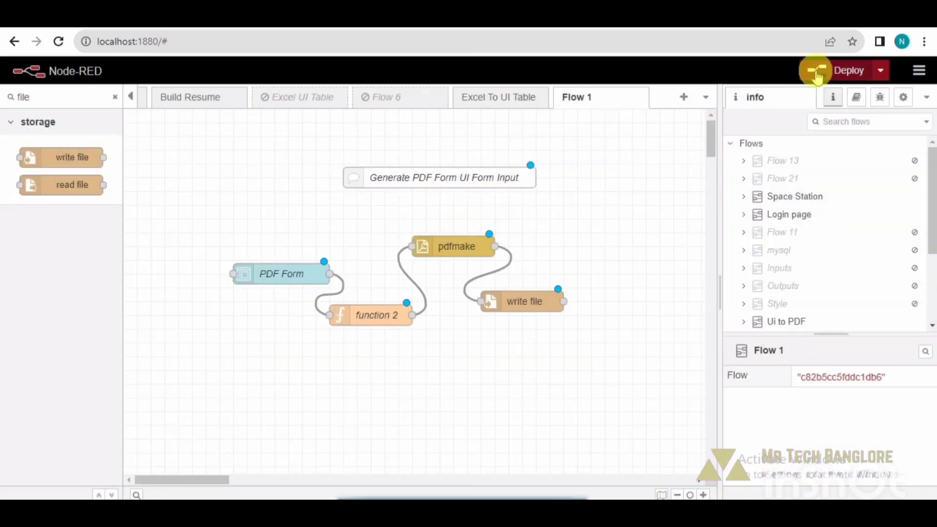
left_click(821, 70)
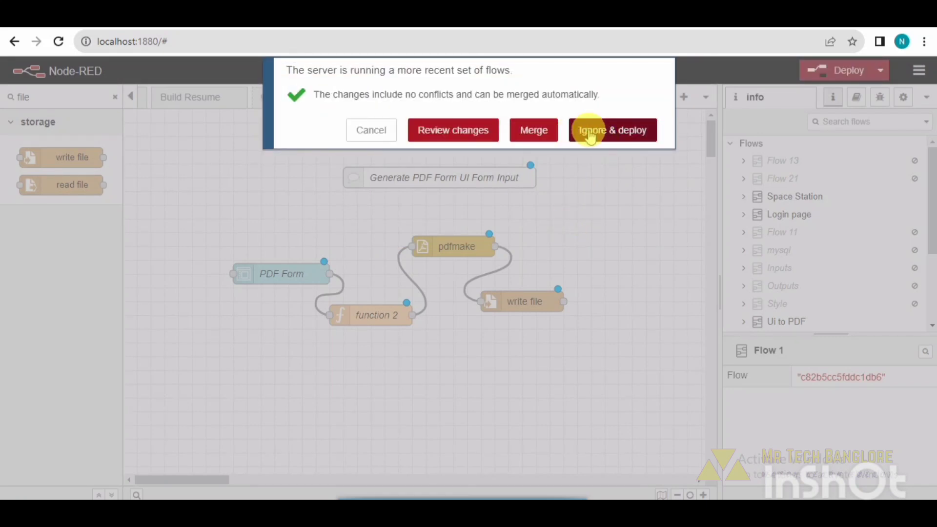
left_click(613, 130)
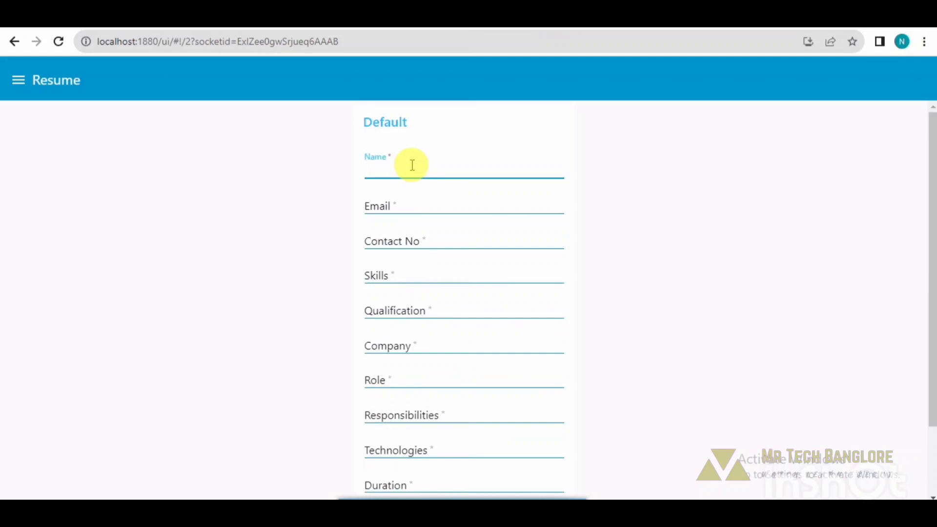
Enter the name, a test.com email address and contact number 65432123
type("sandee")
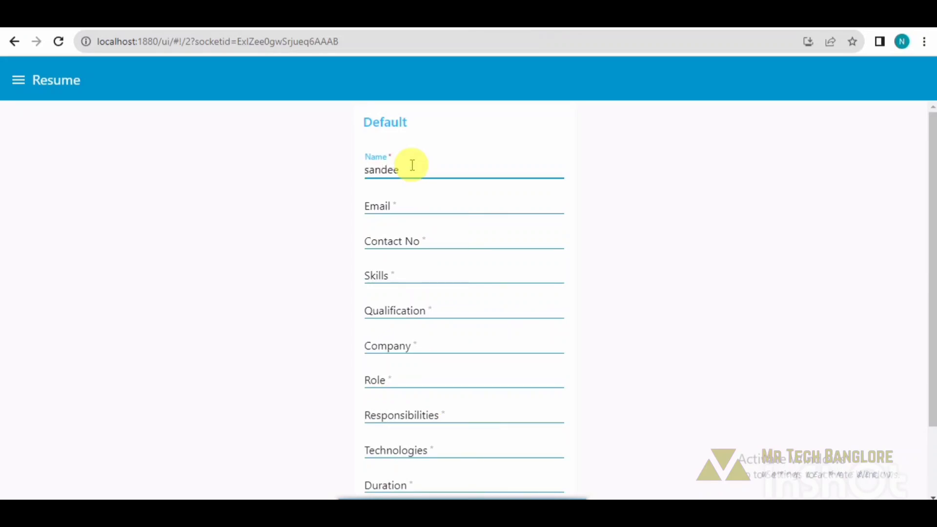
type("sandeep.")
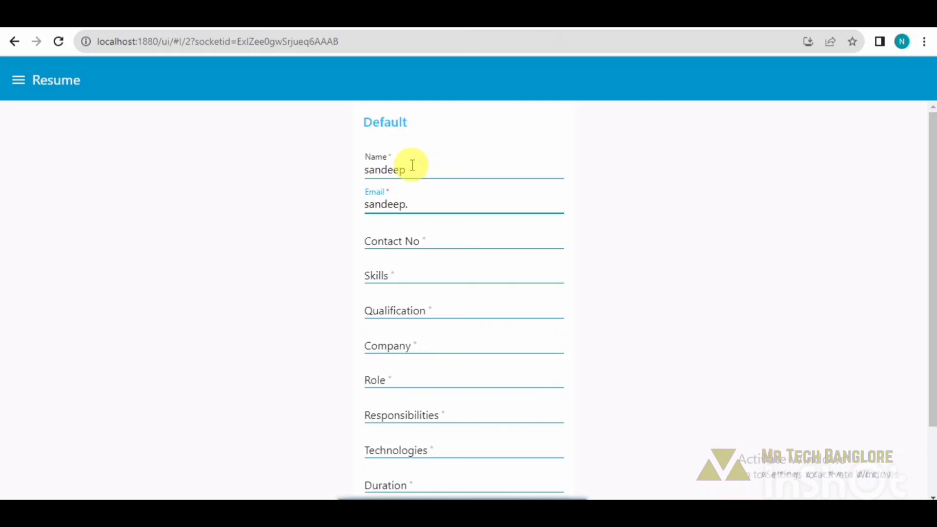
type("@")
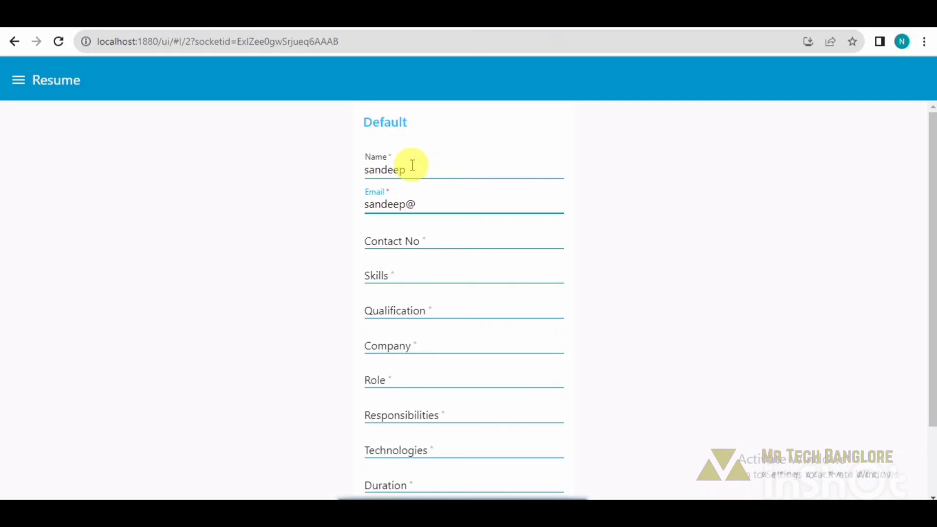
type("test.com")
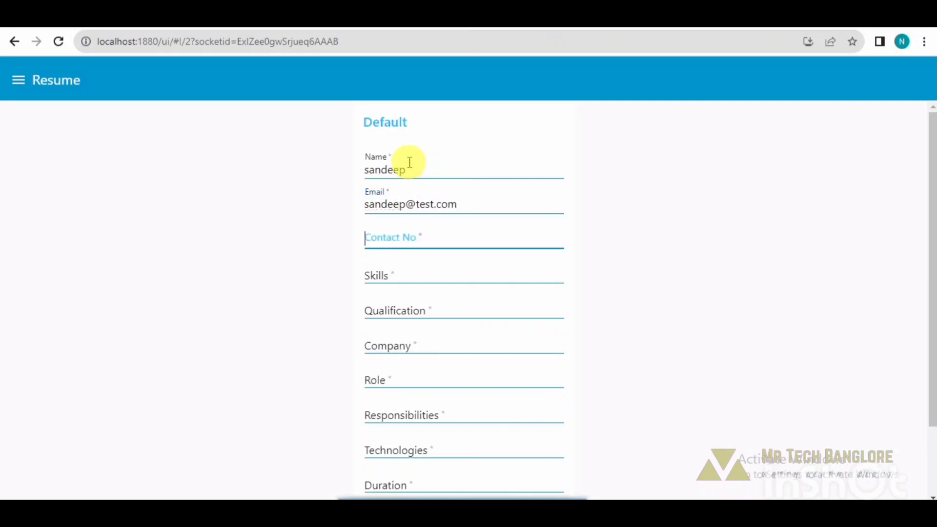
type("654")
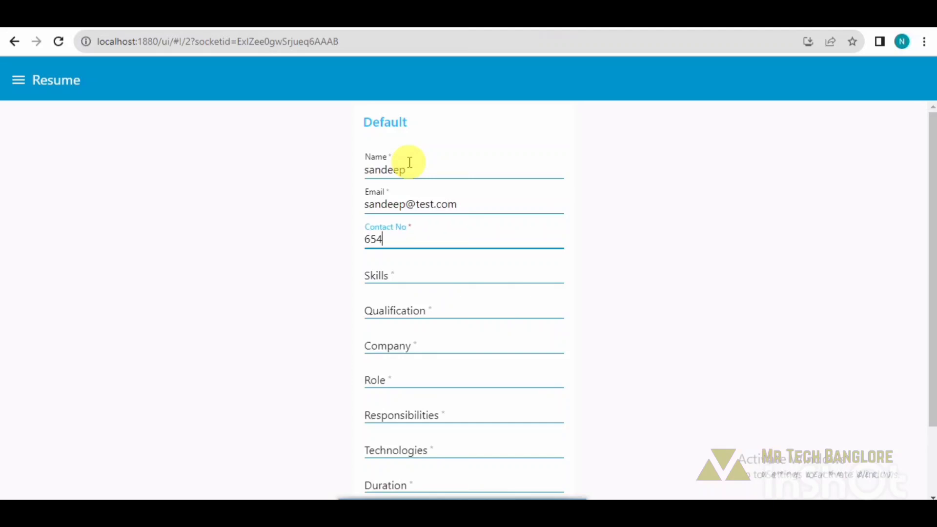
type("32123")
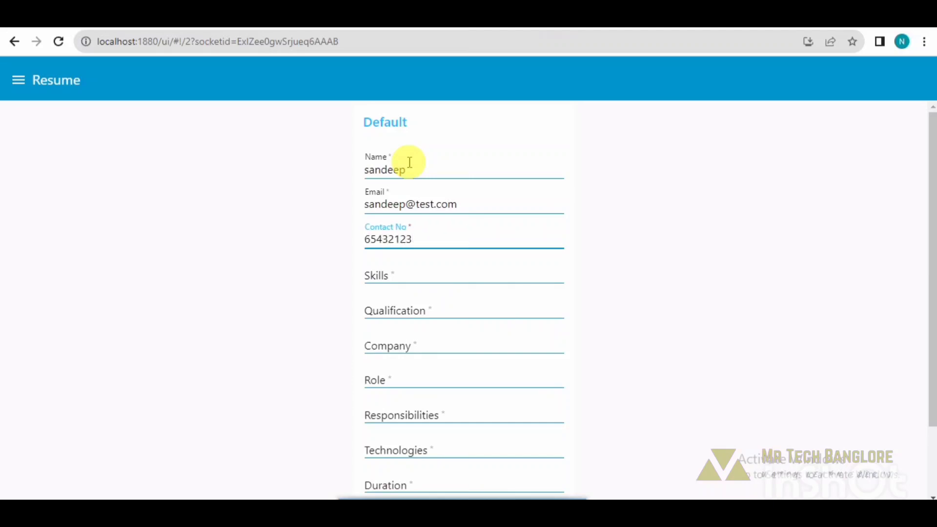
Fill in the skills, qualification BE, company and software role fields
type("Nodered")
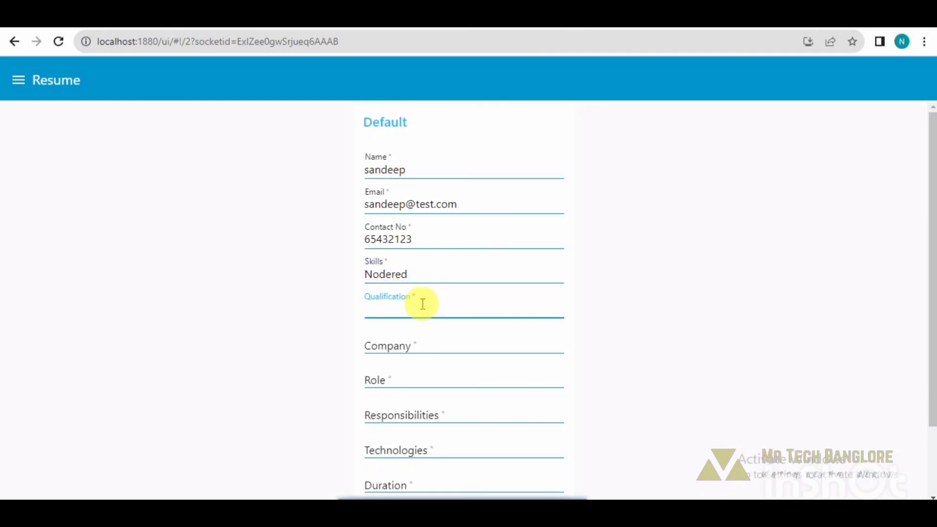
type("BE")
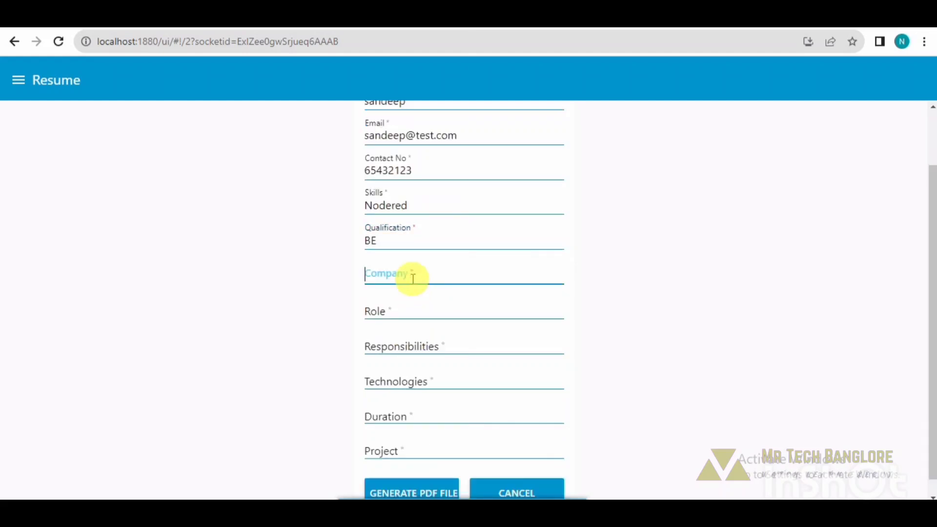
type("Google")
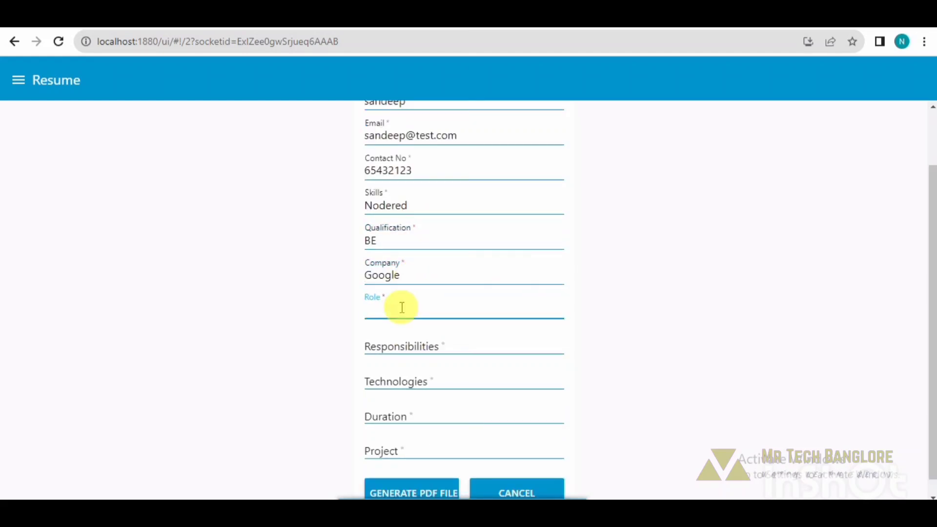
type("Software Lead")
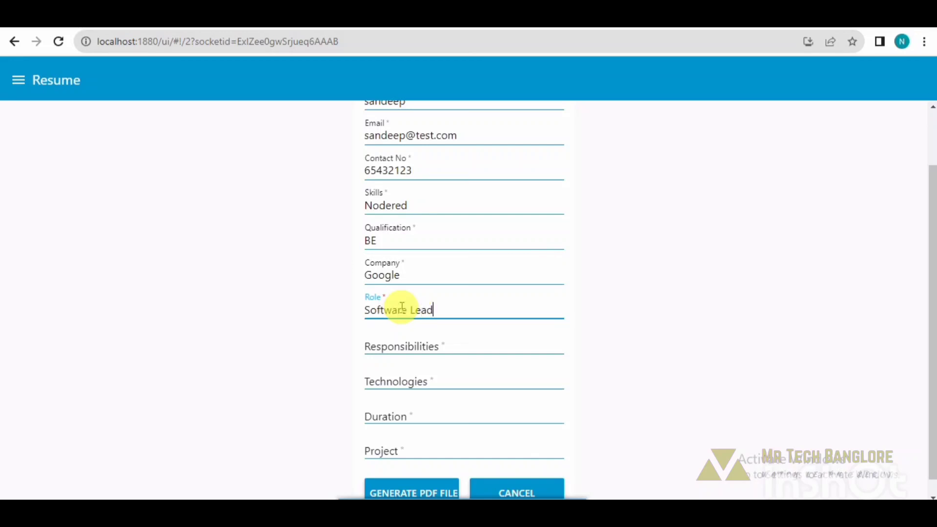
Enter frontend responsibilities and technologies starting with React Js
left_click(392, 349)
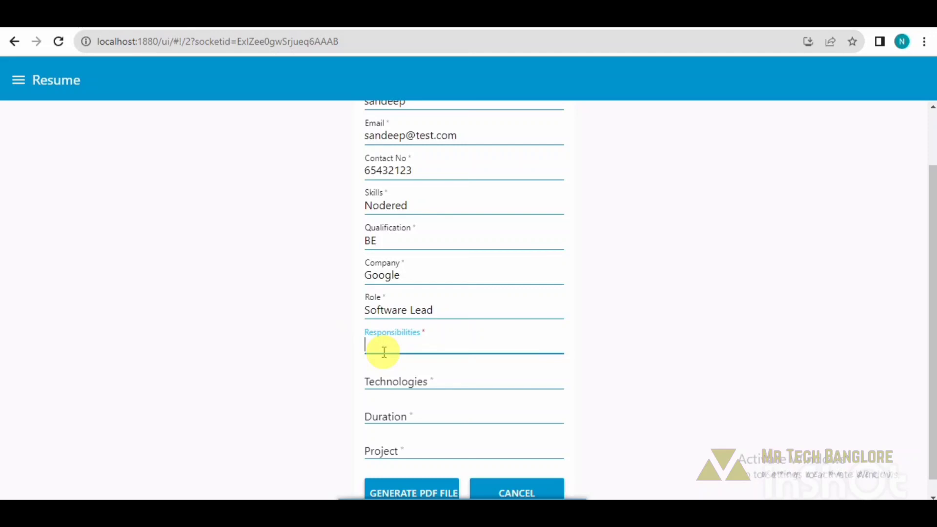
type("FrontEnd Dev")
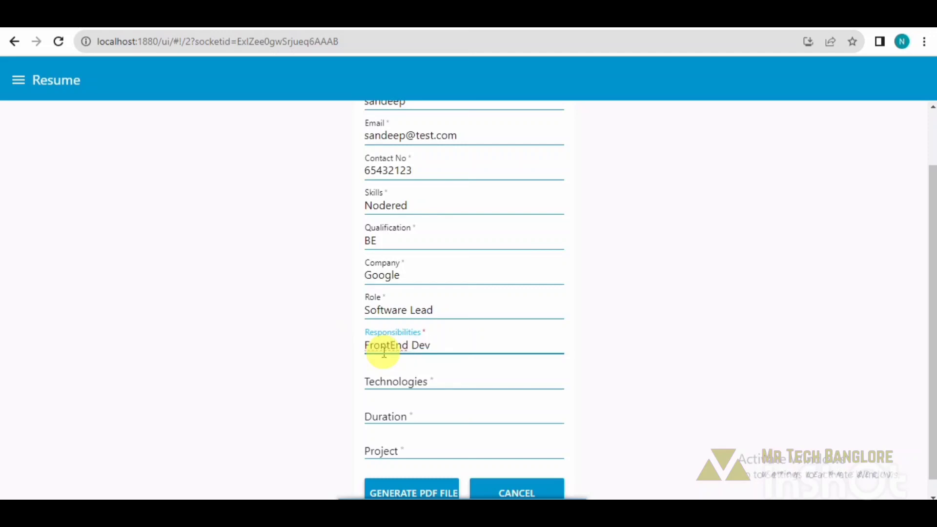
left_click(395, 364)
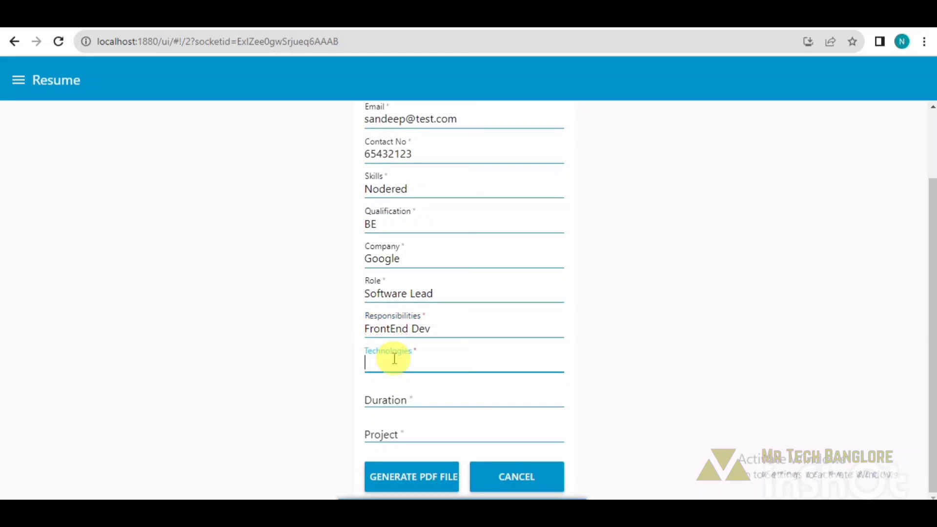
type("React Js")
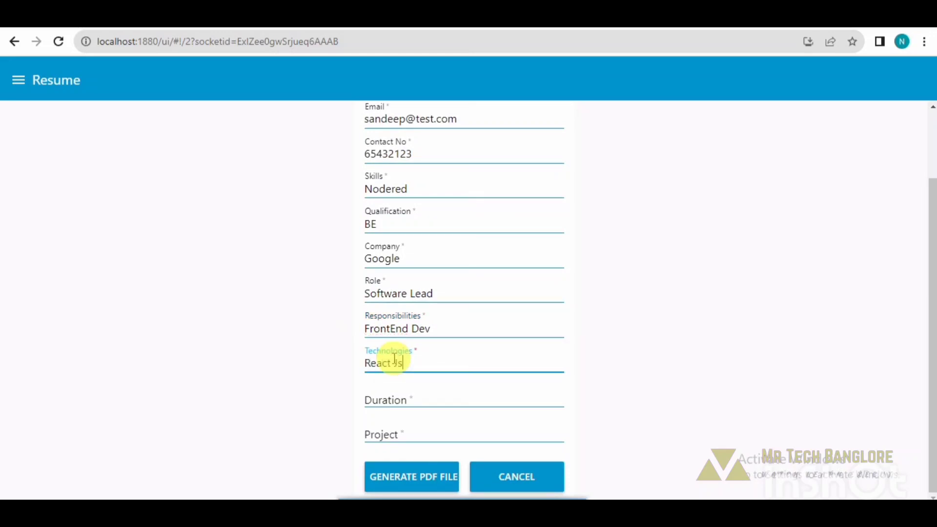
type(", Angular")
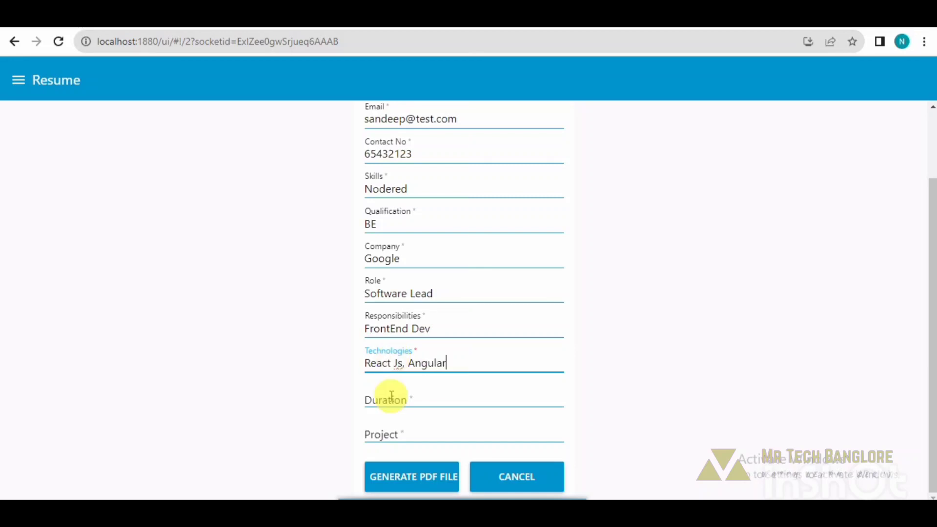
Set duration 7 yr and project 'Nodered test', then generate the PDF
left_click(391, 400)
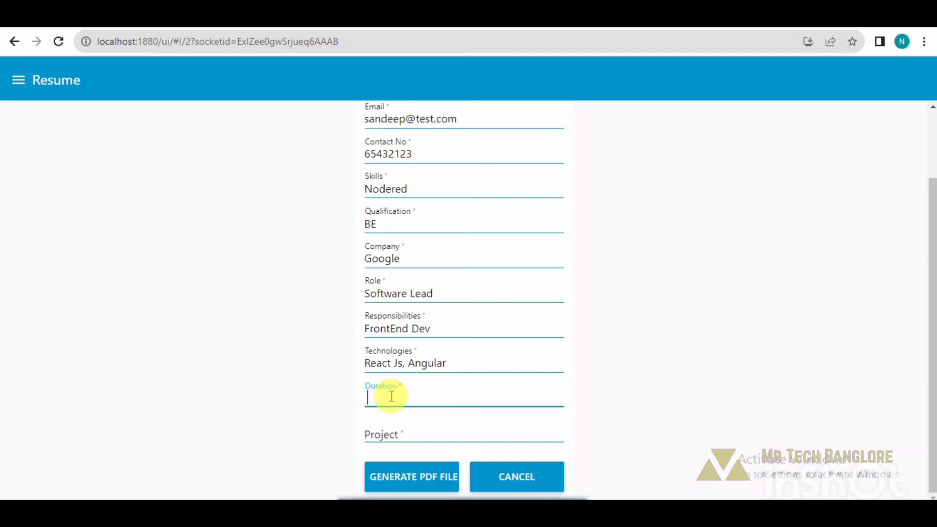
type("7 yr")
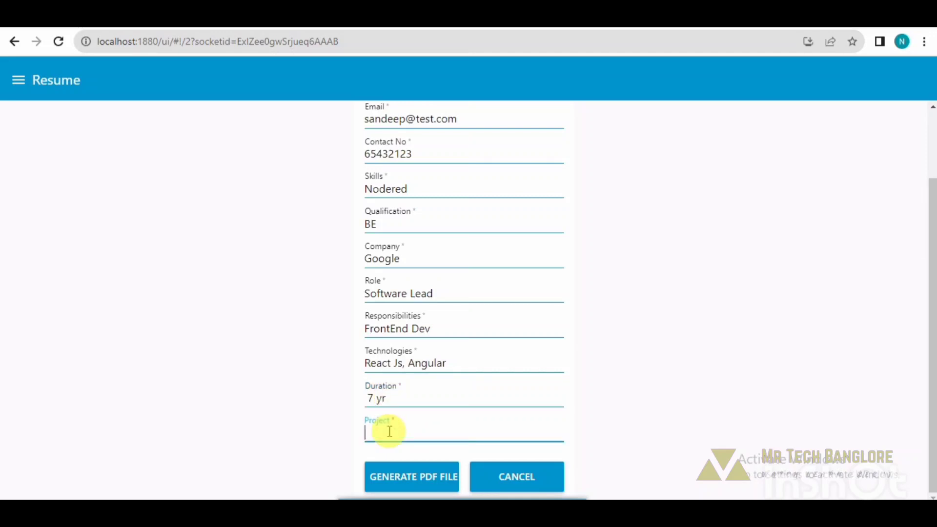
type("Nodered test")
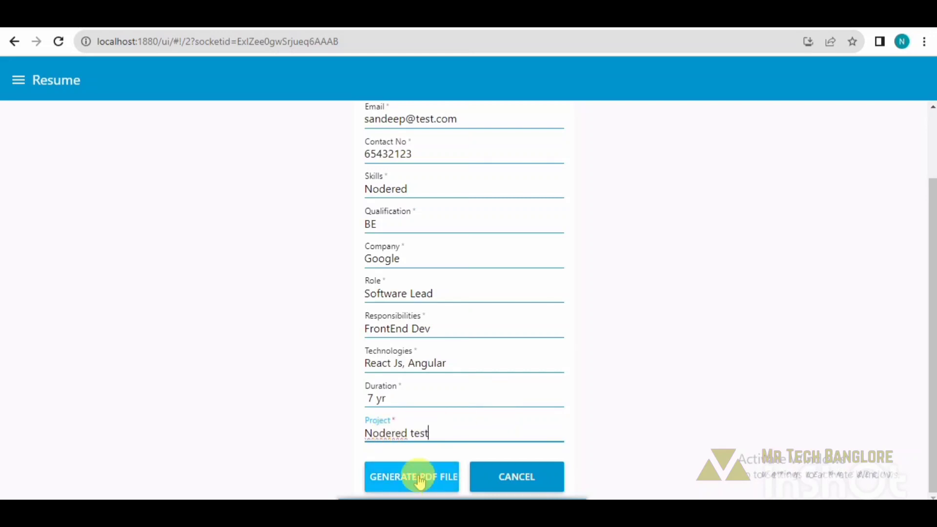
left_click(412, 476)
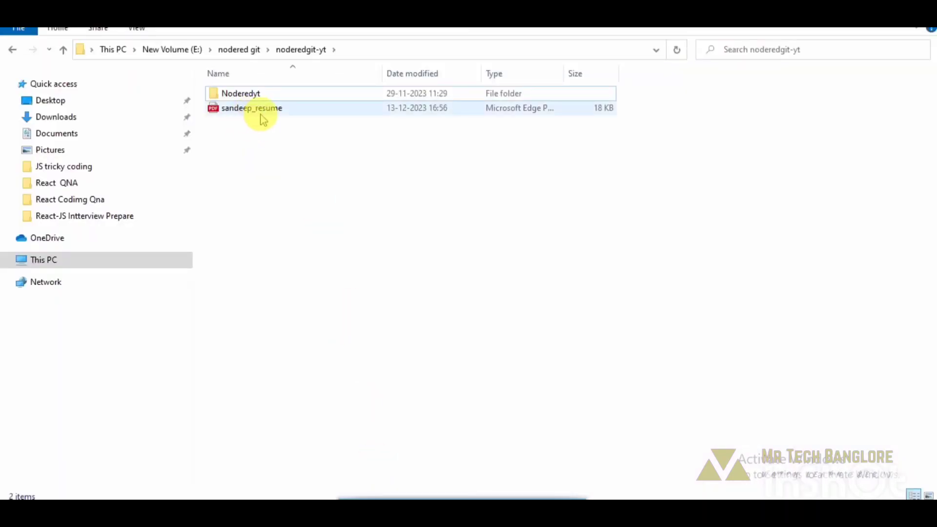
Open the generated sandeep_resume PDF from File Explorer in Edge
left_click(252, 108)
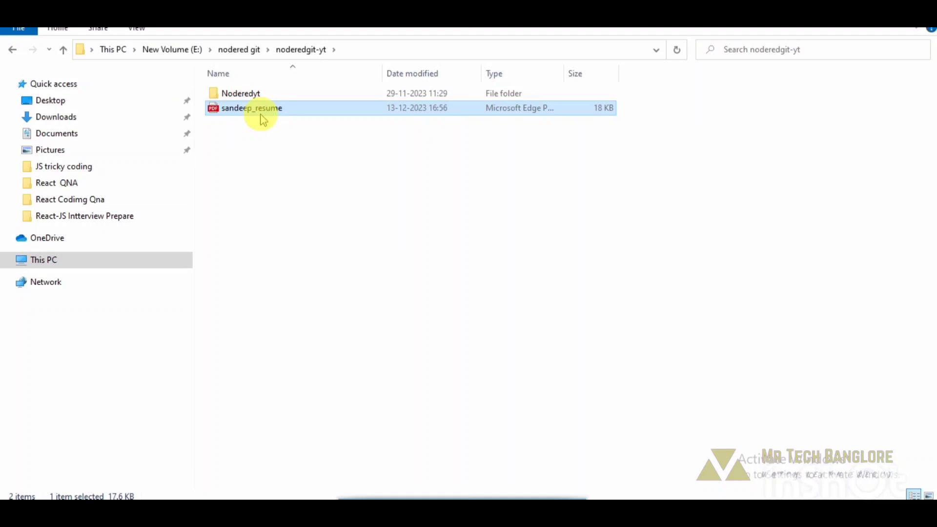
double_click(251, 108)
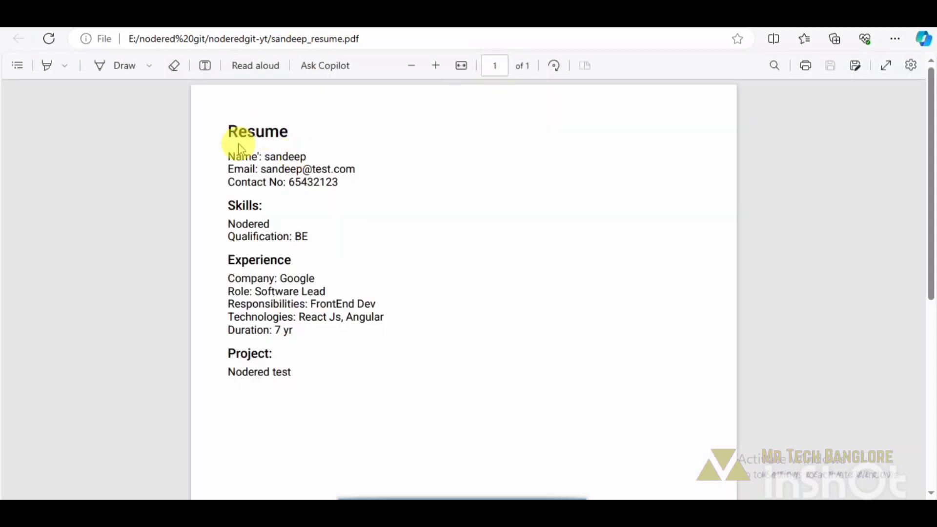